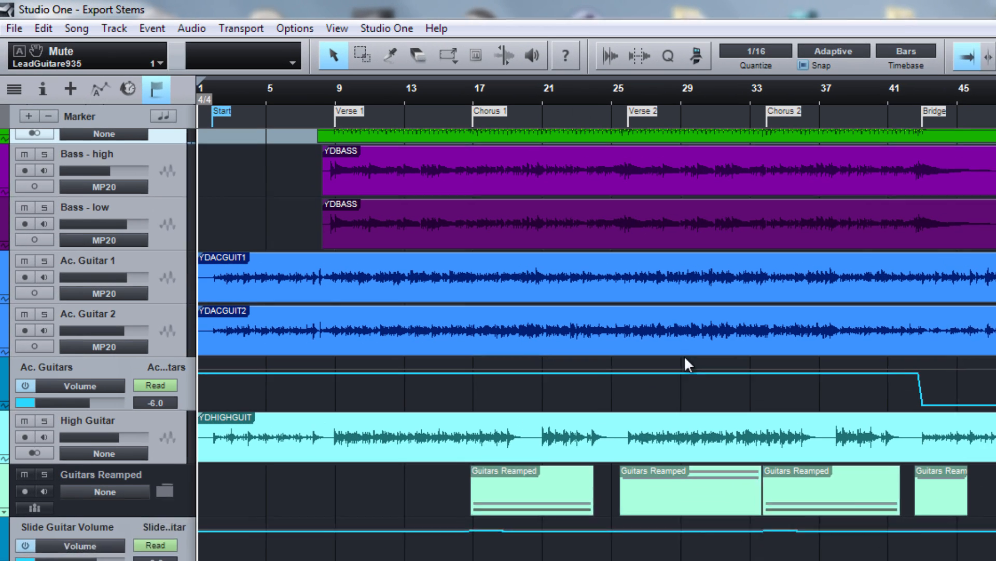
Open Export Stems from the Song menu and scroll through the channel list.
click(77, 28)
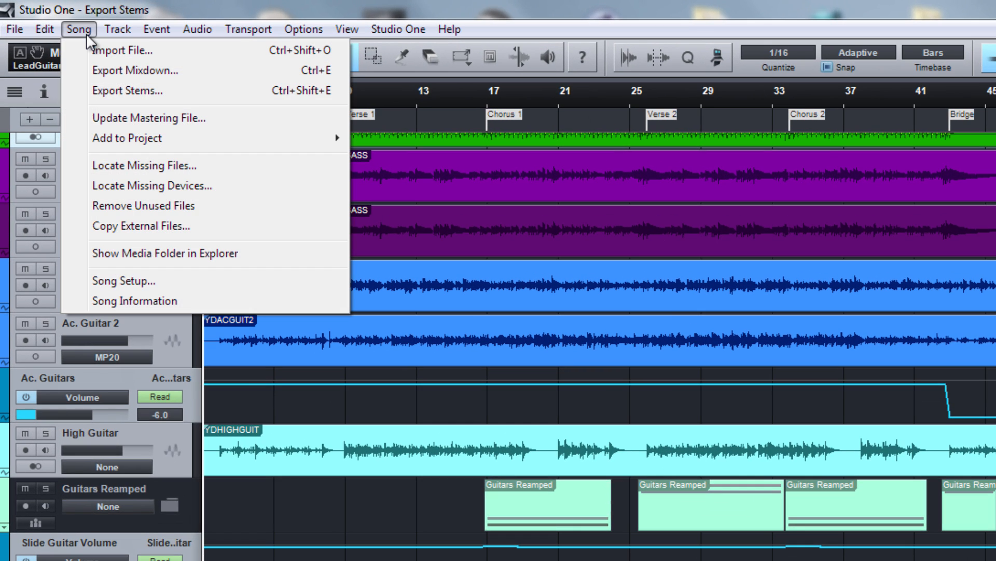
mouse_move(127, 90)
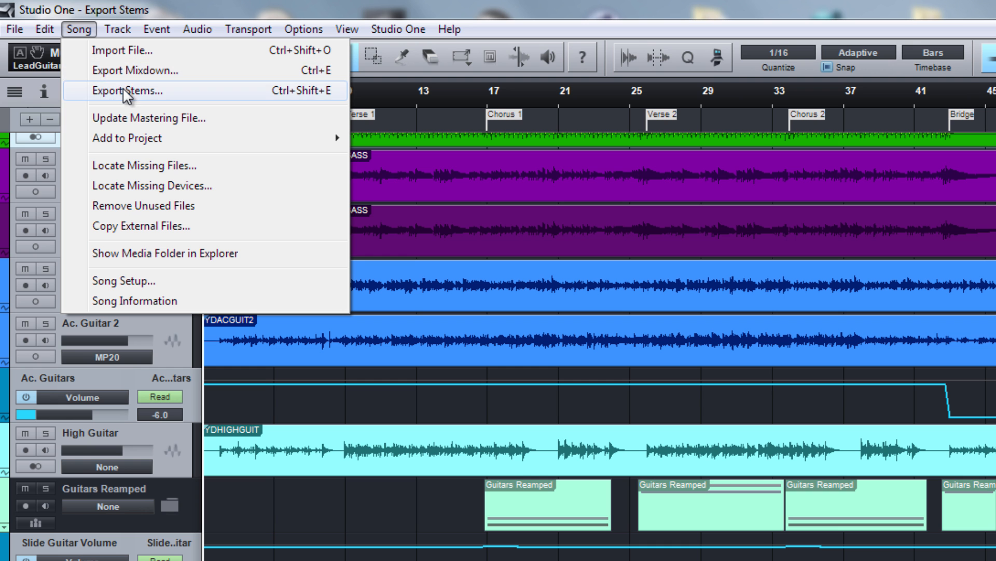
click(129, 90)
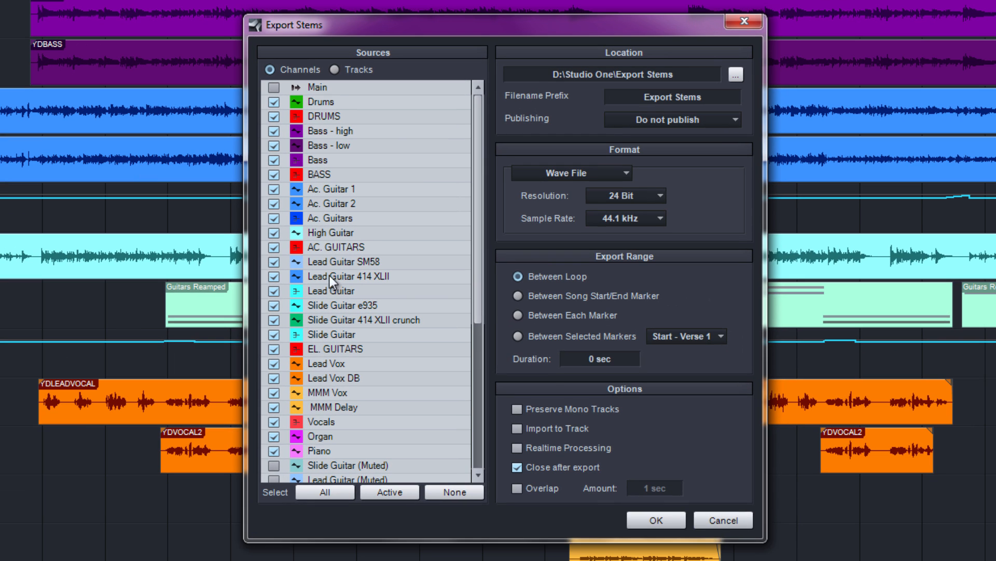
mouse_move(412, 82)
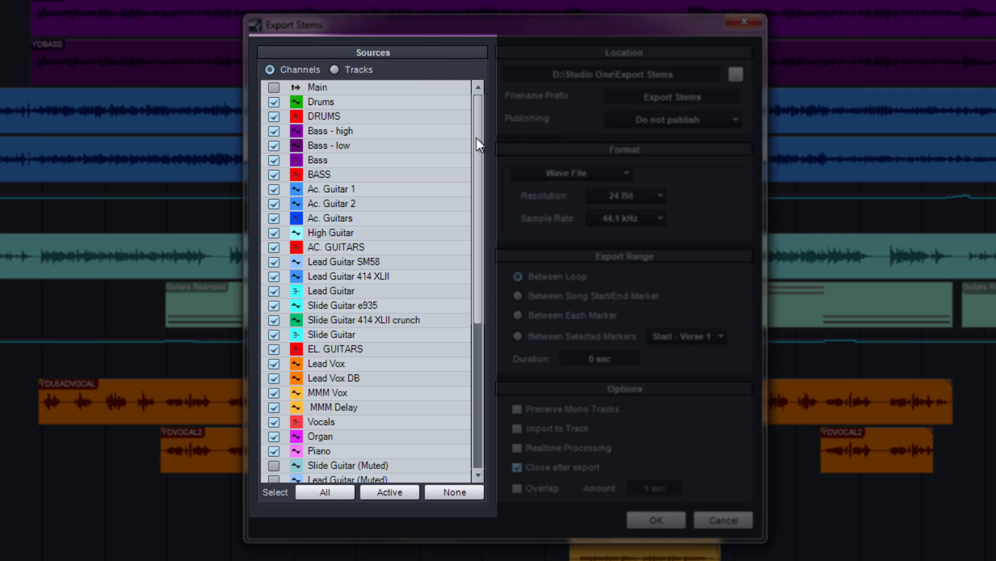
scroll(down, 3)
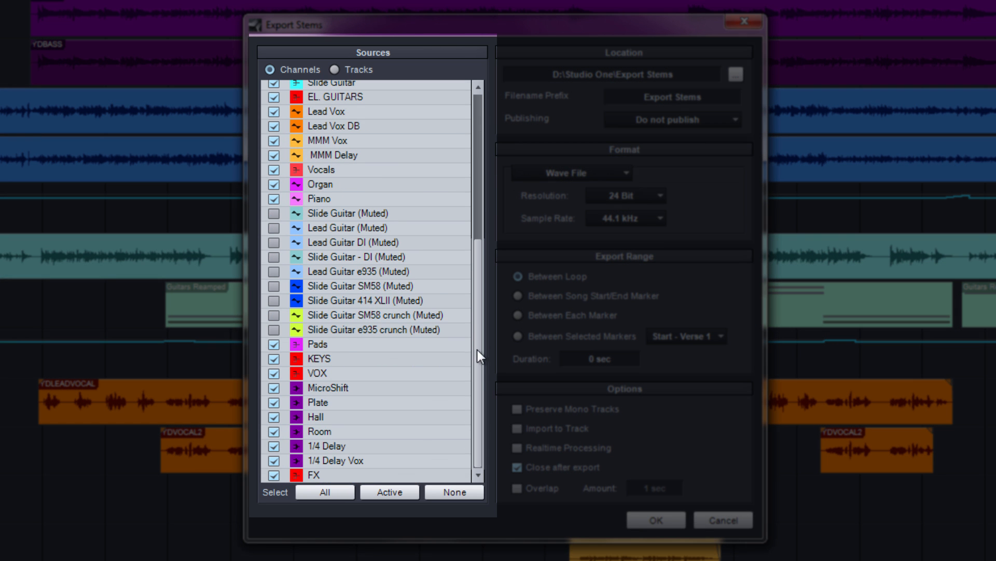
scroll(up, 3)
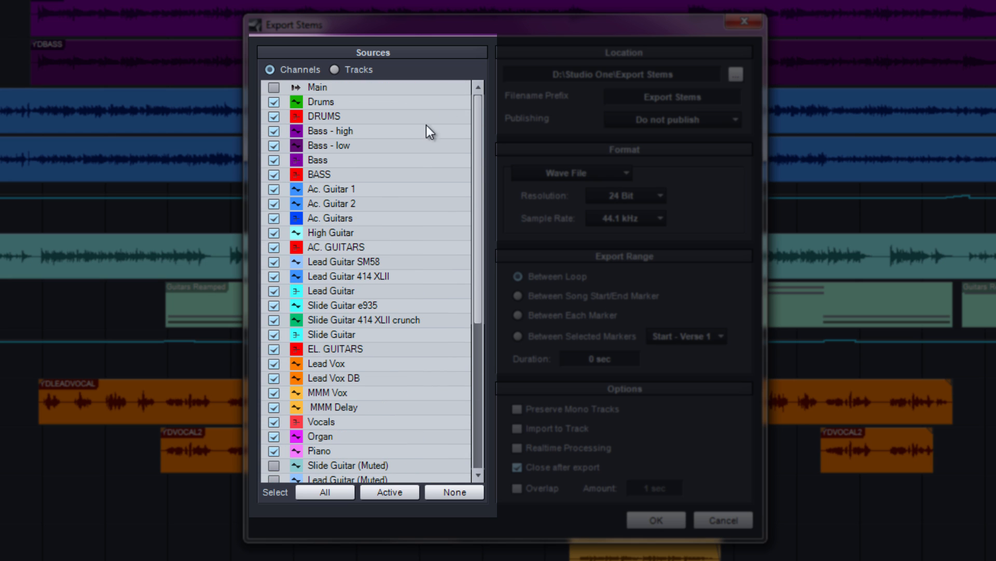
mouse_move(331, 130)
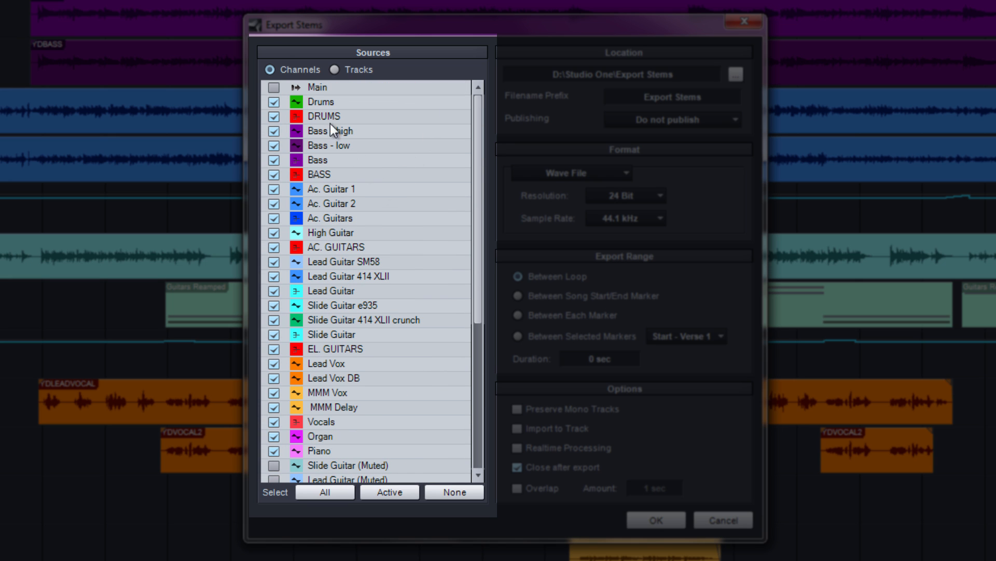
mouse_move(407, 79)
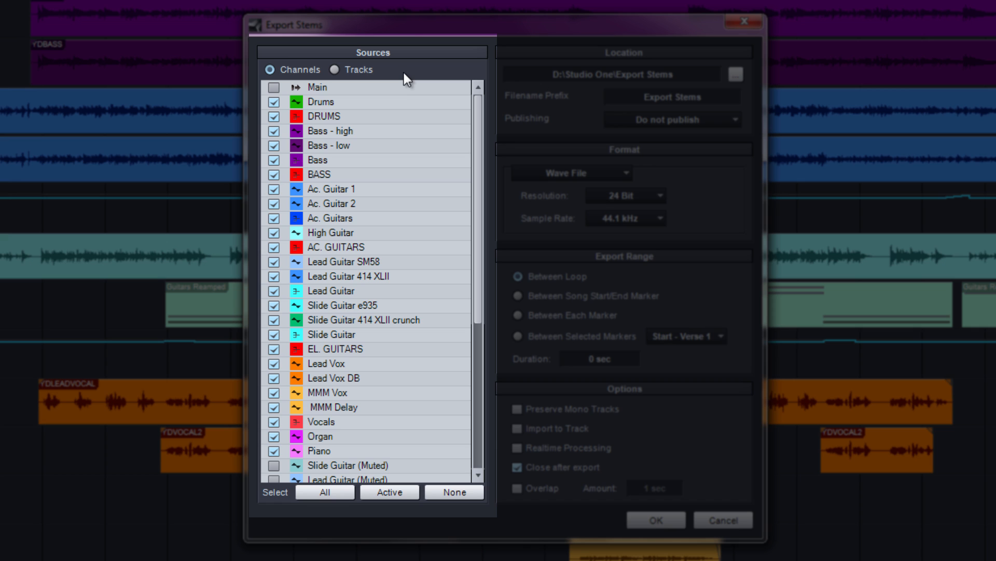
mouse_move(362, 89)
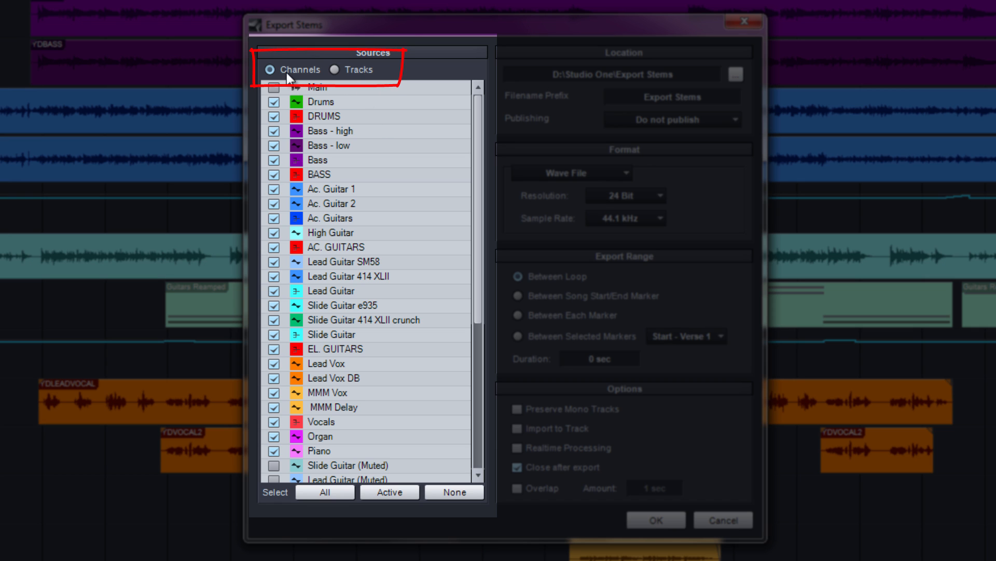
mouse_move(392, 193)
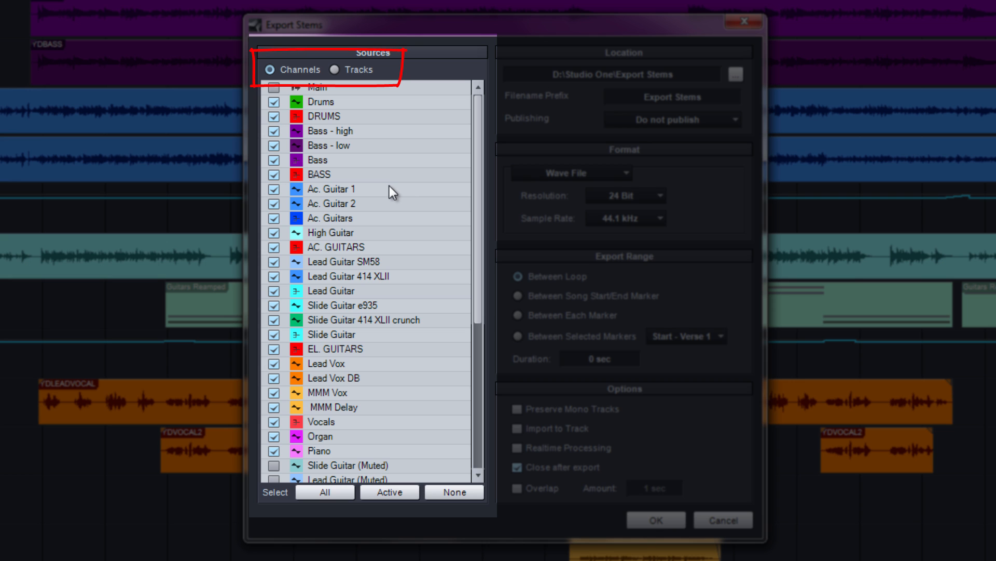
mouse_move(411, 175)
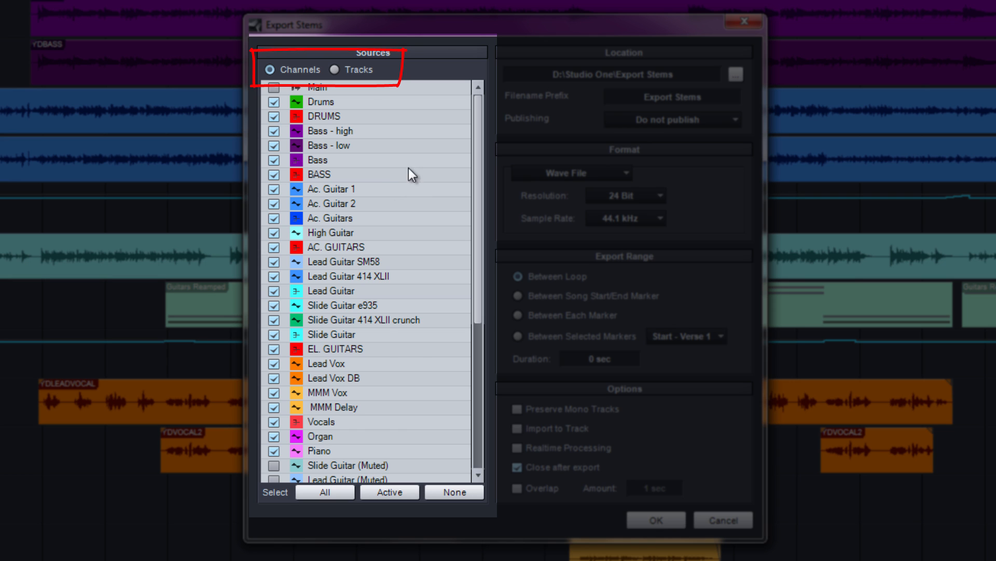
Switch the stem export Sources from Channels to Tracks.
click(334, 69)
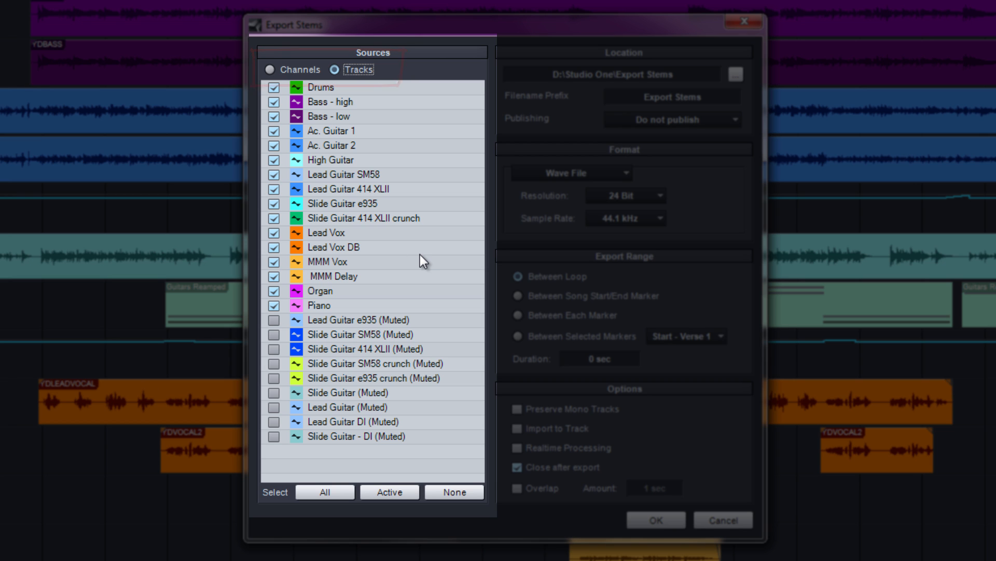
mouse_move(339, 272)
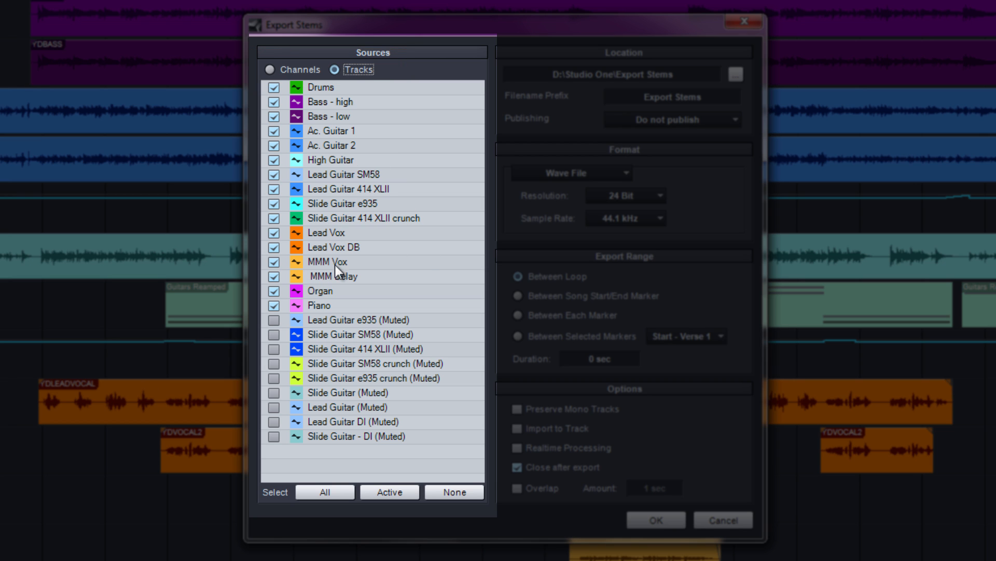
mouse_move(366, 131)
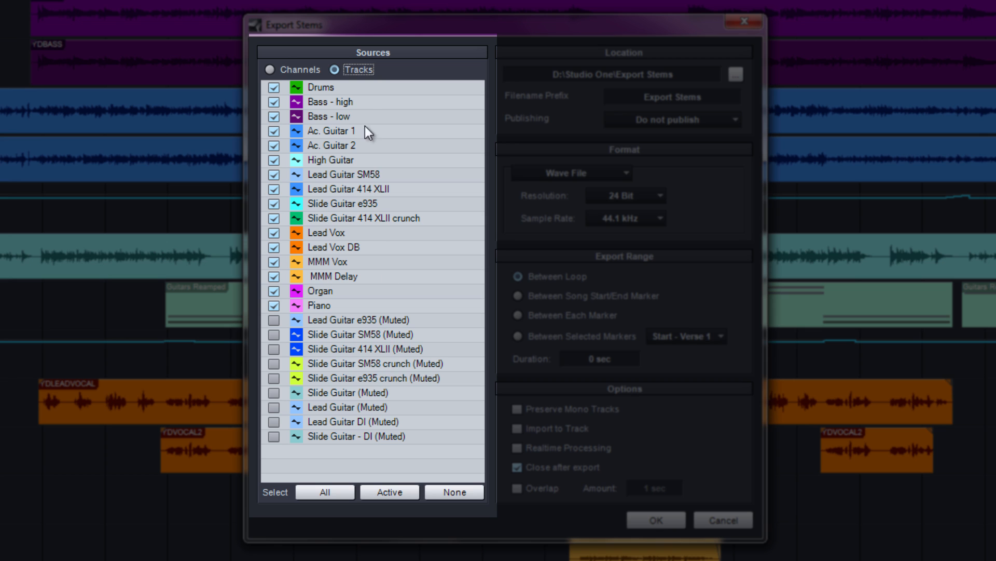
mouse_move(43, 198)
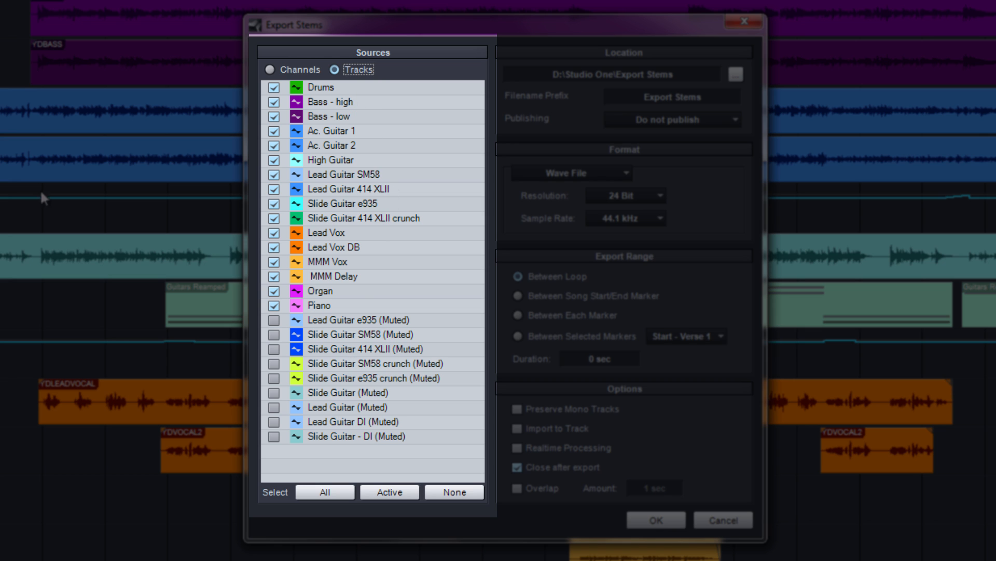
mouse_move(400, 224)
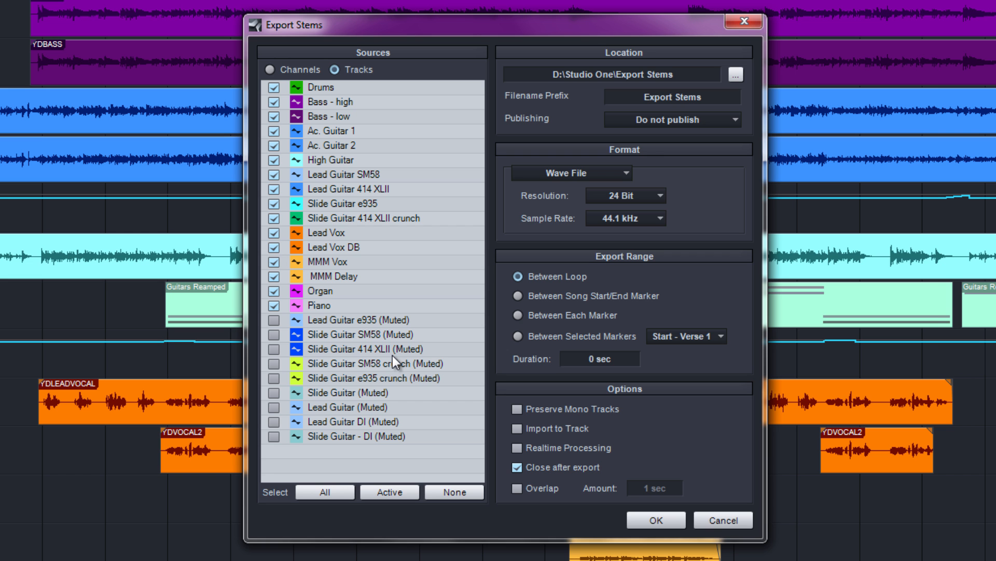
click(655, 520)
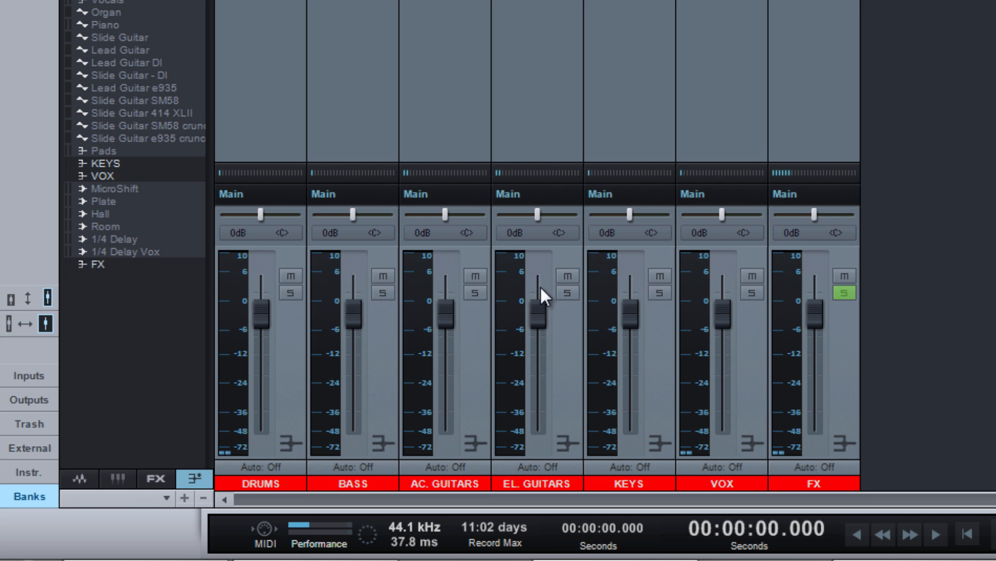
mouse_move(280, 401)
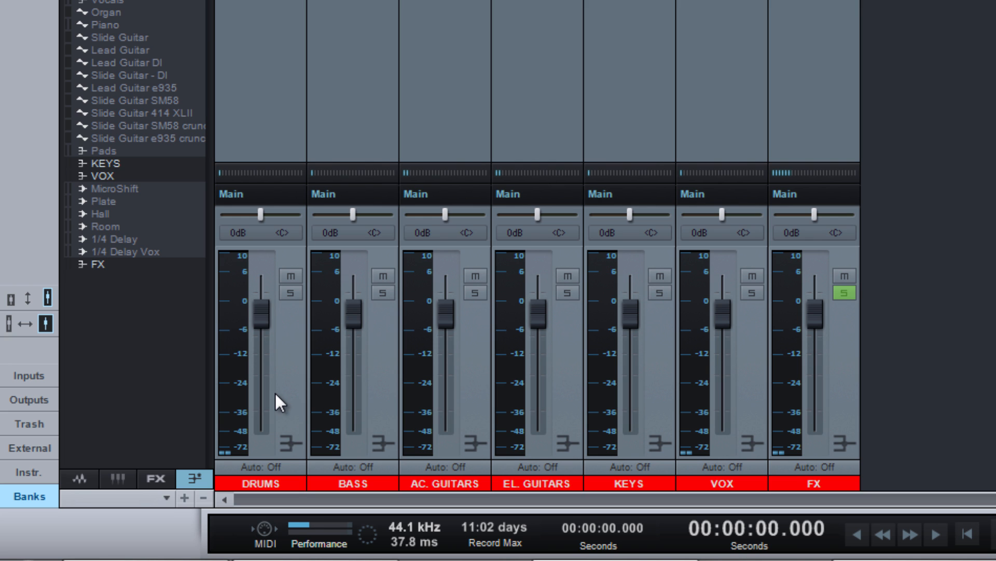
mouse_move(468, 385)
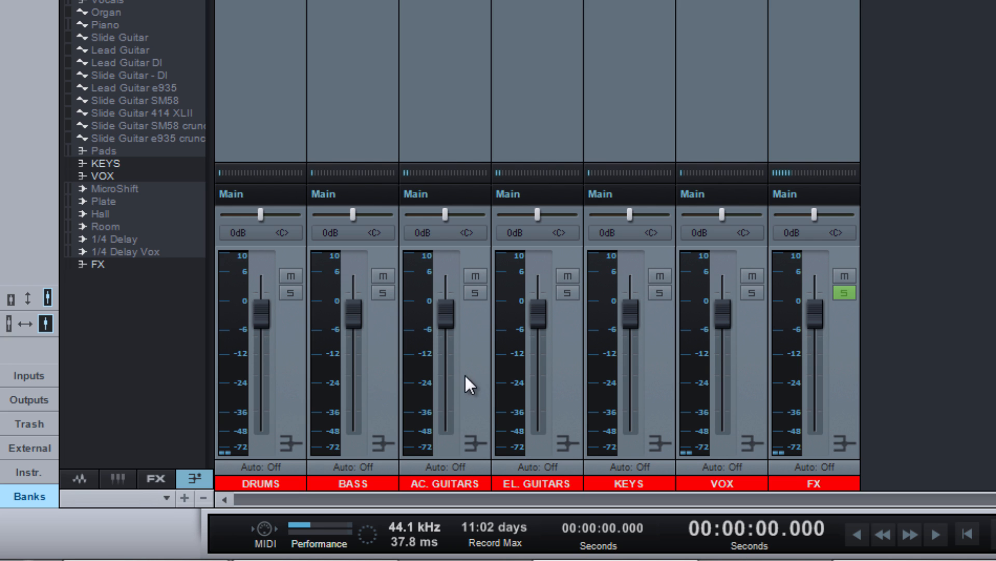
mouse_move(655, 408)
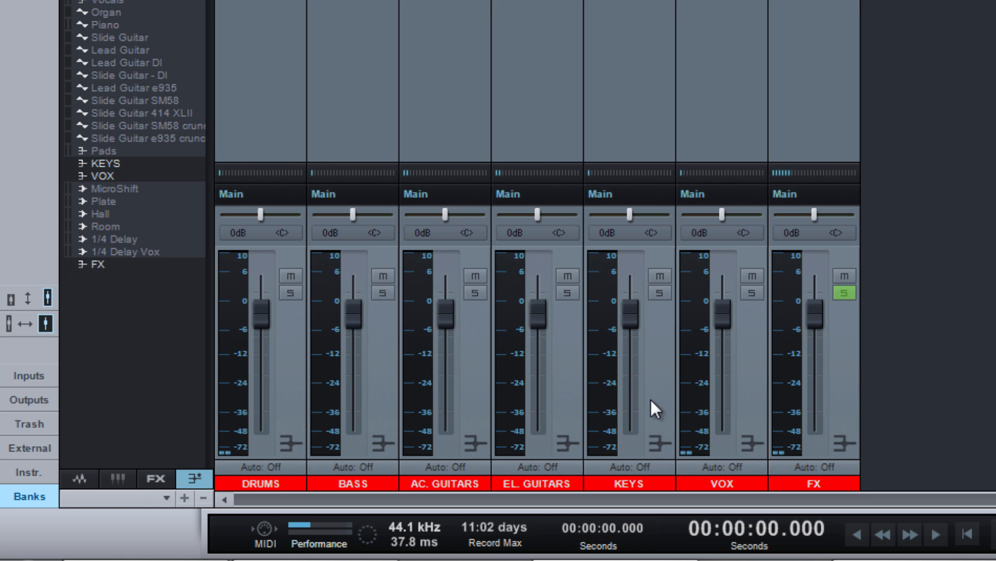
mouse_move(807, 396)
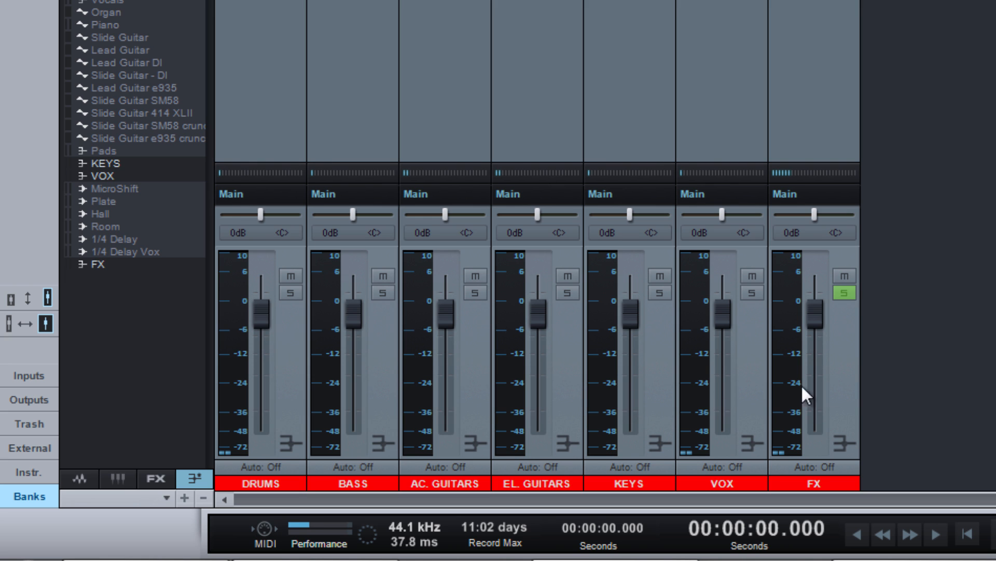
mouse_move(852, 391)
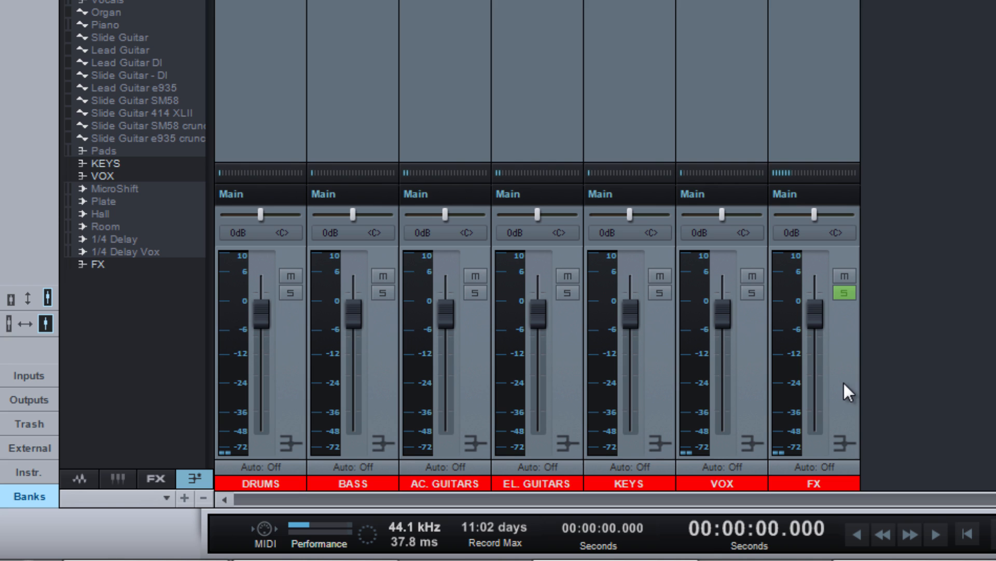
mouse_move(976, 368)
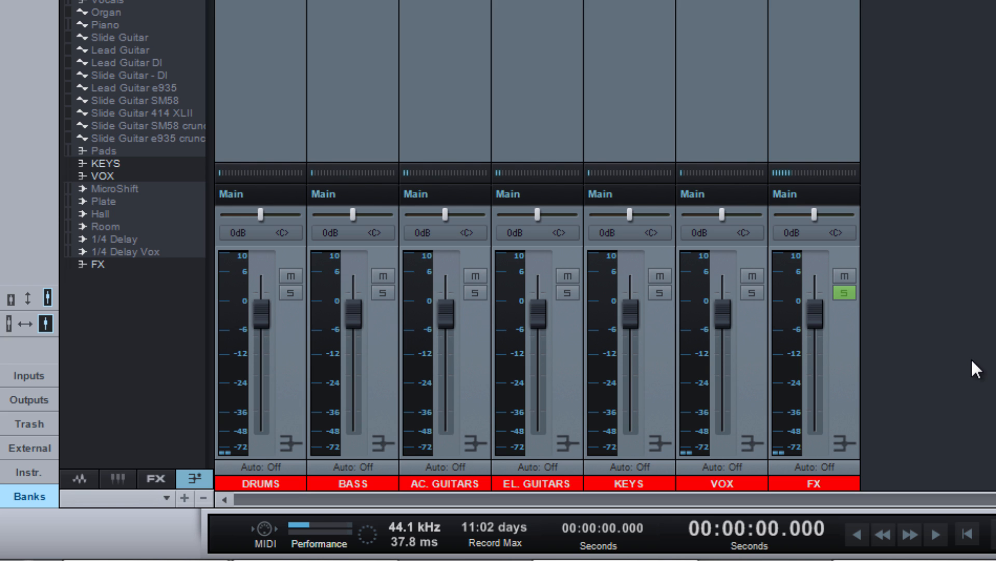
mouse_move(962, 380)
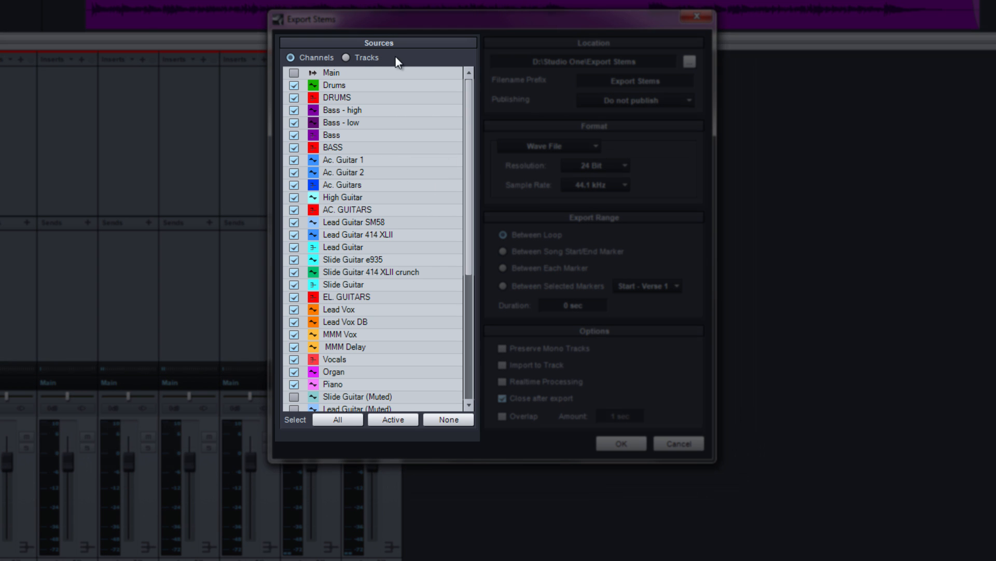
mouse_move(424, 62)
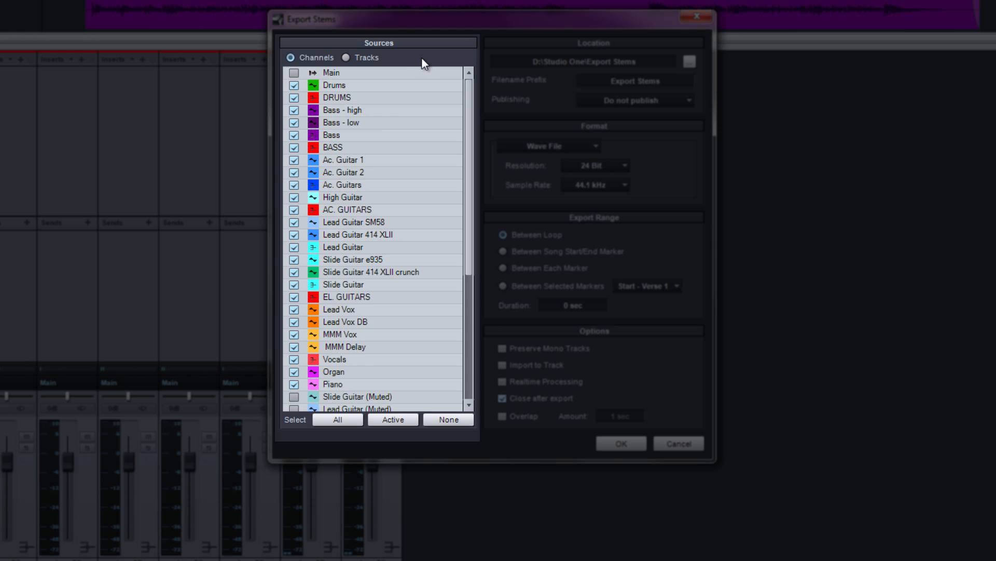
mouse_move(415, 174)
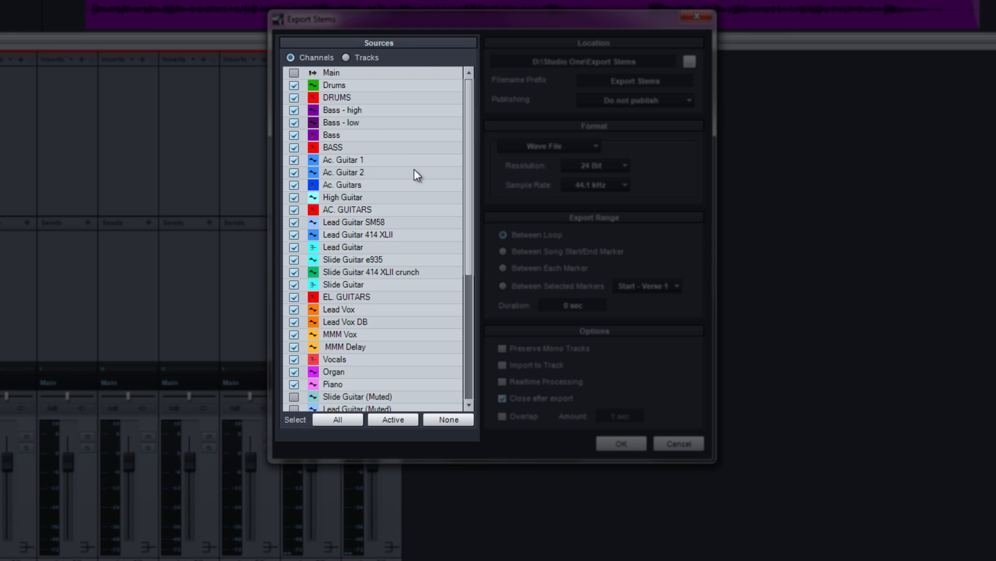
mouse_move(450, 148)
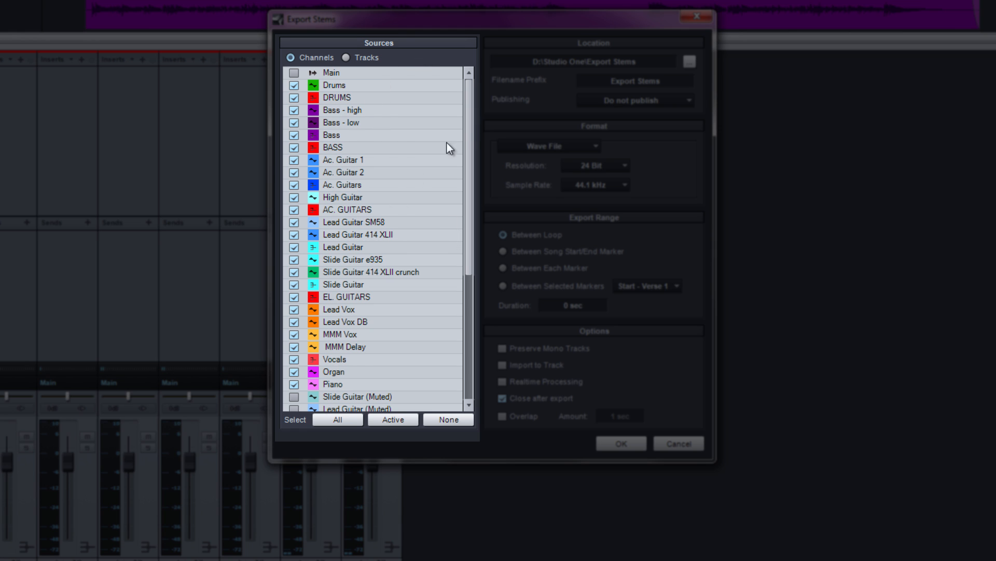
scroll(down, 3)
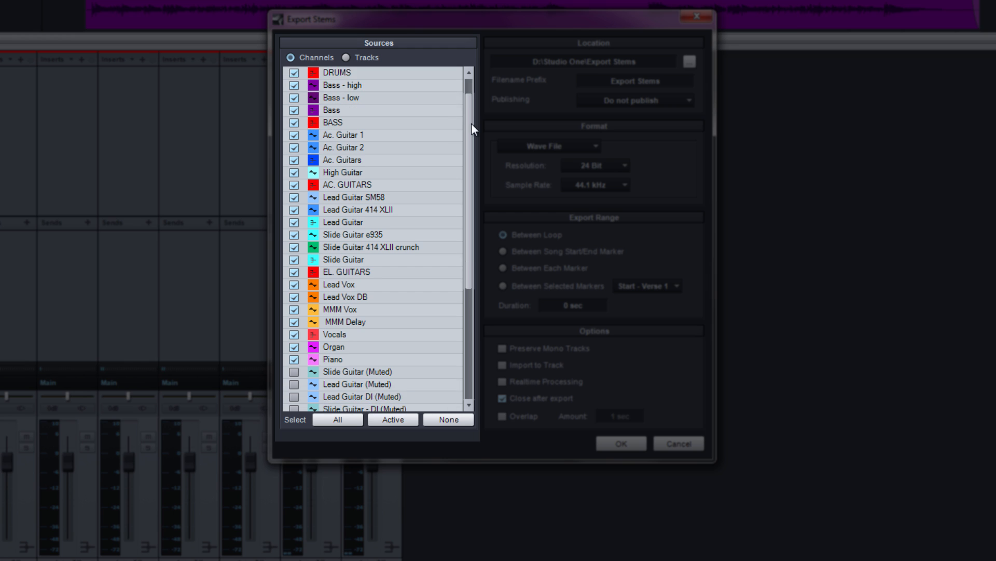
mouse_move(442, 124)
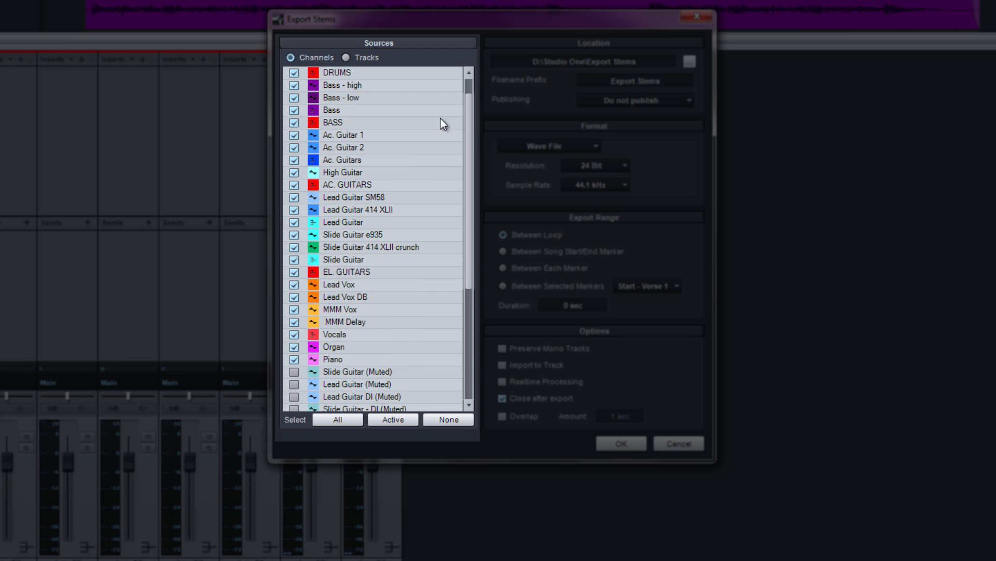
scroll(down, 3)
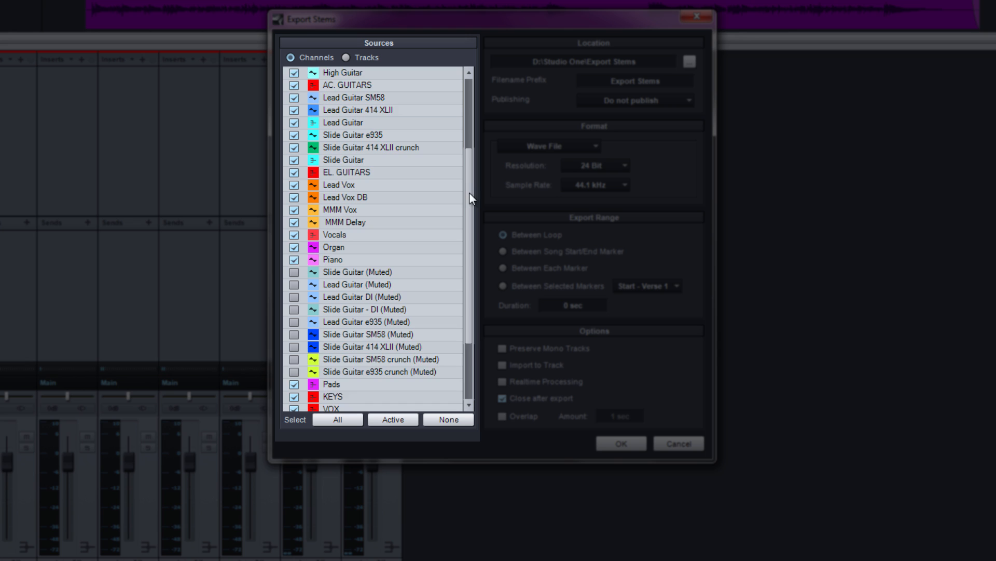
scroll(down, 3)
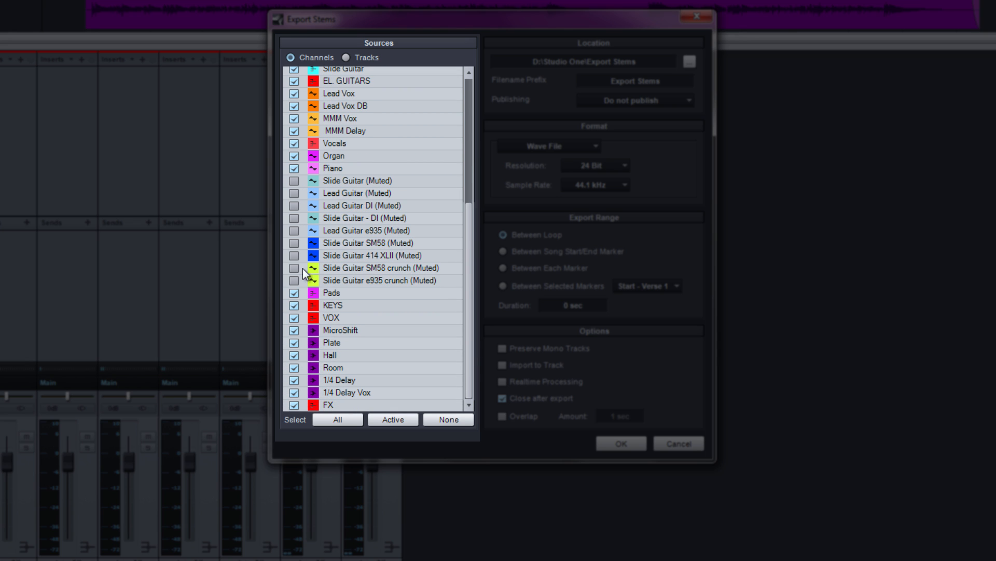
mouse_move(374, 177)
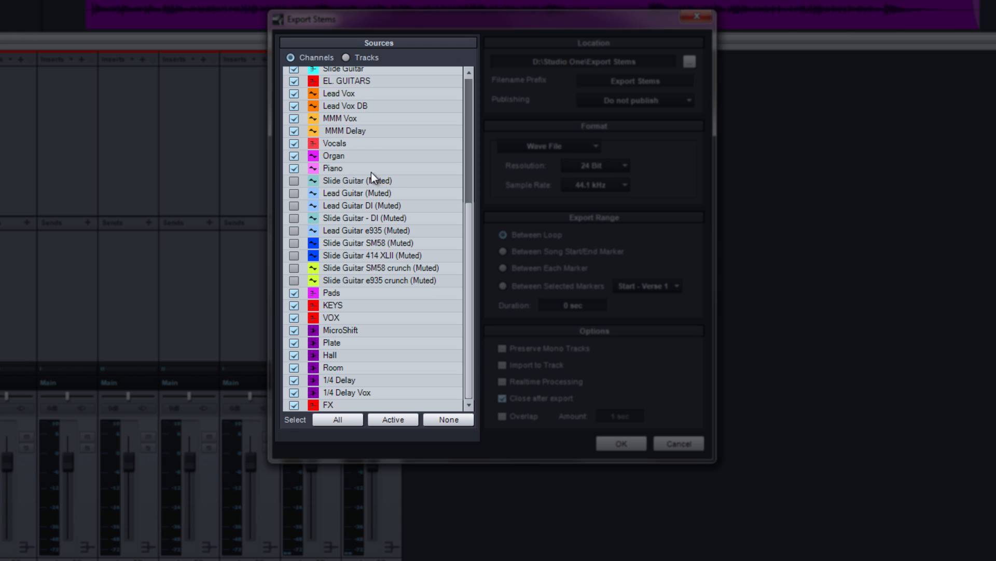
mouse_move(412, 293)
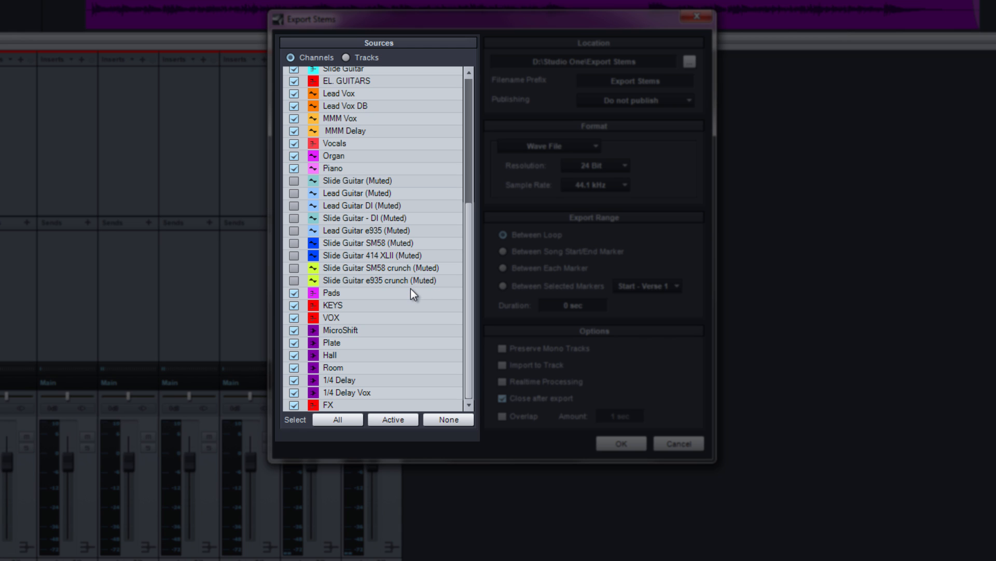
mouse_move(413, 303)
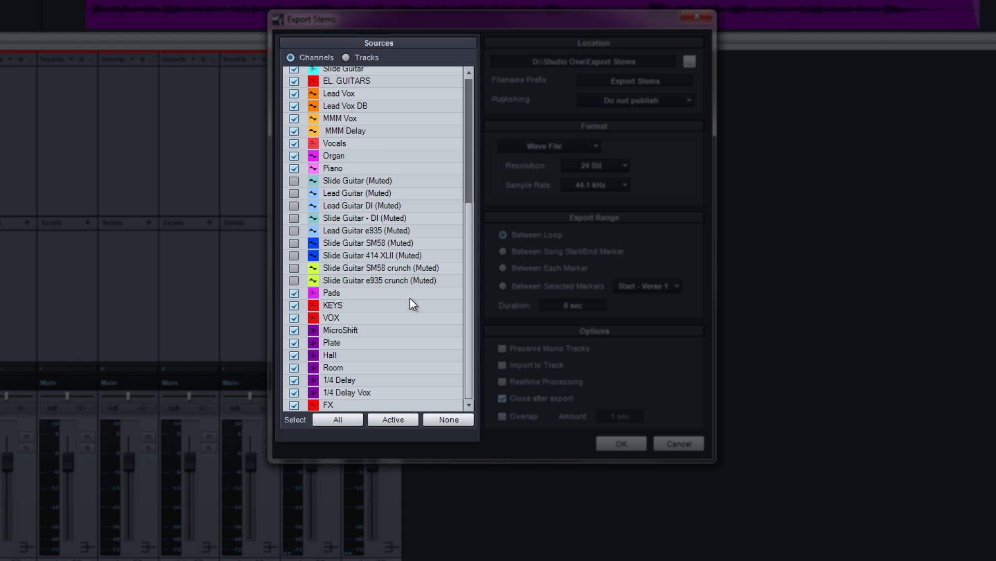
mouse_move(364, 247)
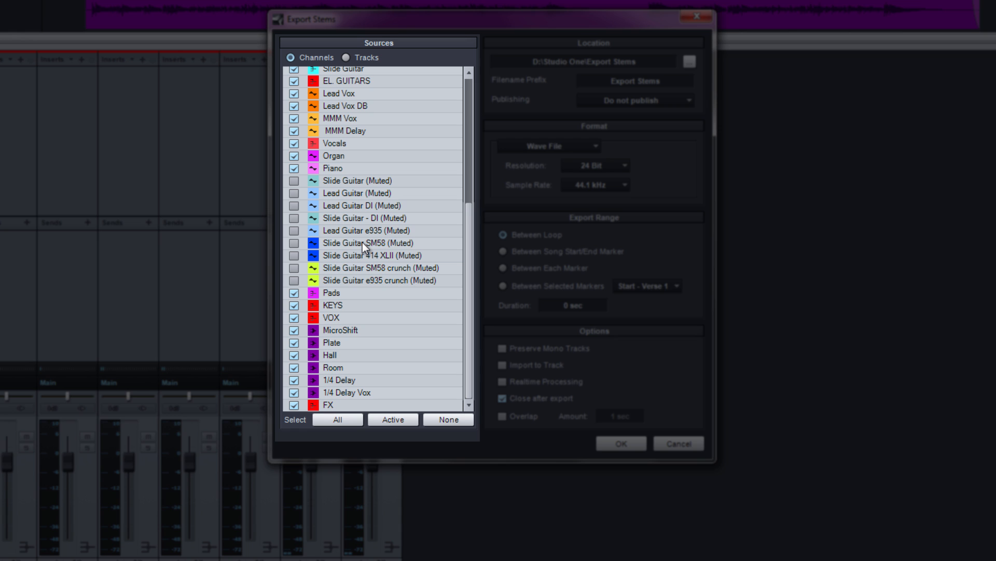
mouse_move(424, 447)
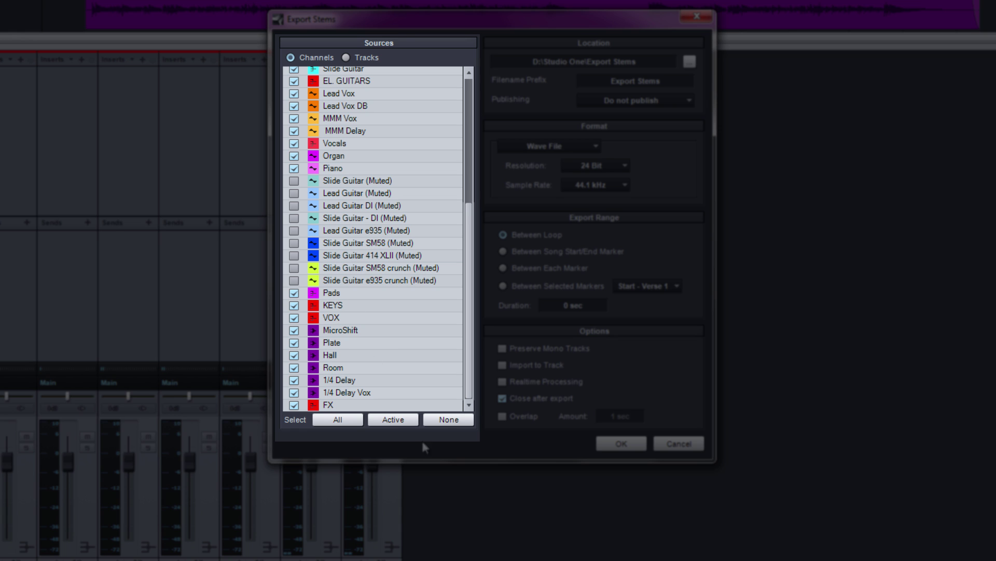
Clear the selection, tick only the bus channels DRUMS through FX, and browse for a location.
click(447, 419)
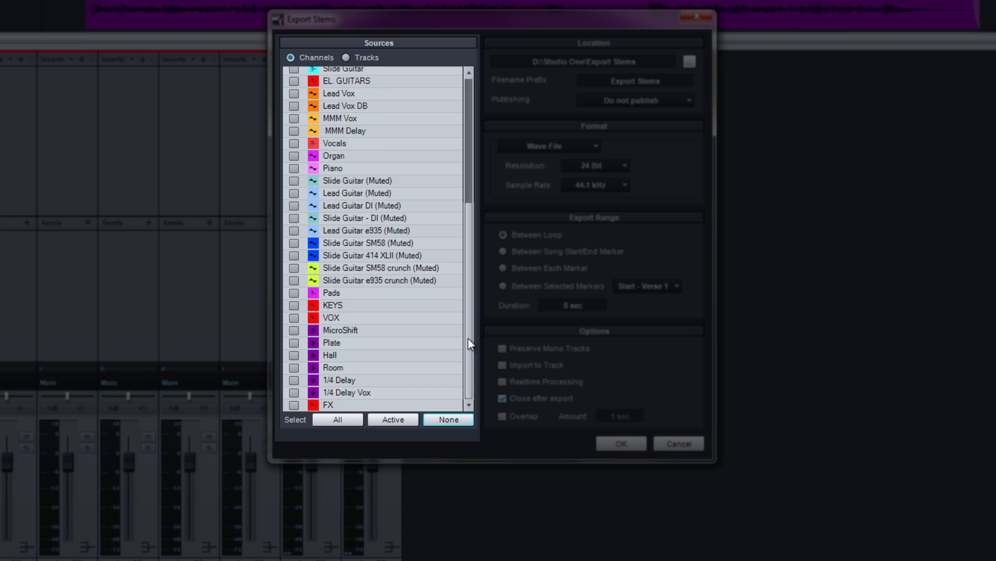
scroll(up, 3)
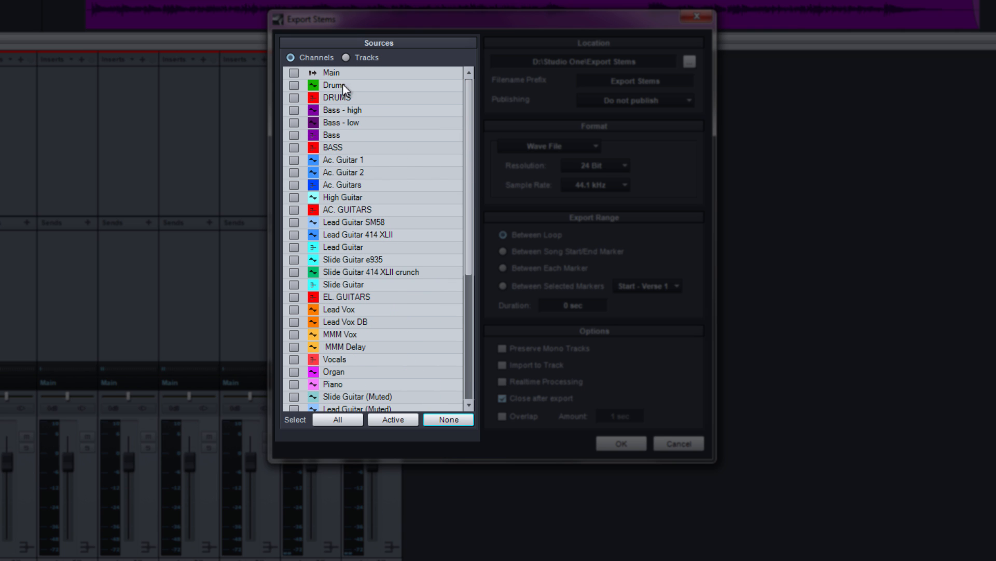
mouse_move(360, 237)
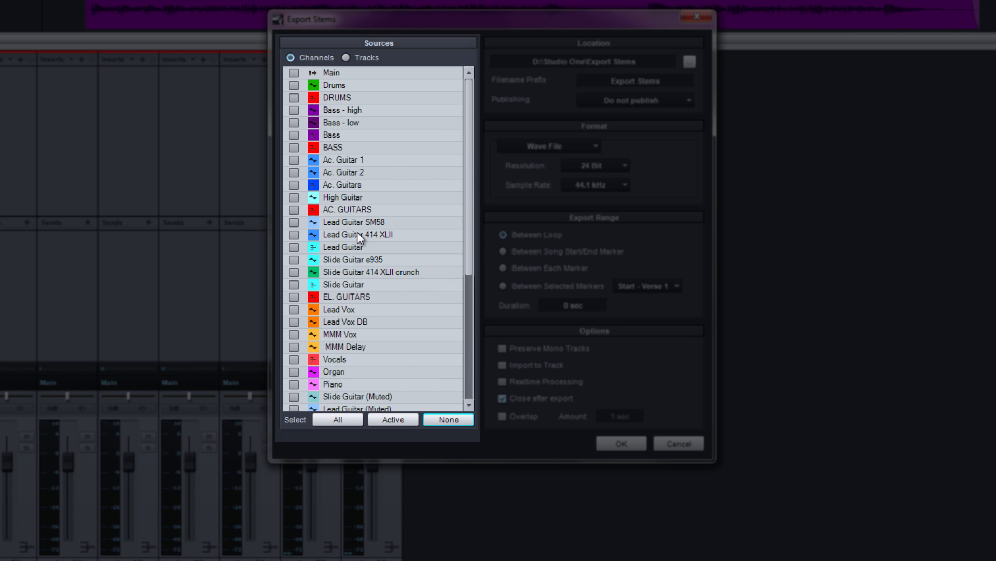
mouse_move(342, 98)
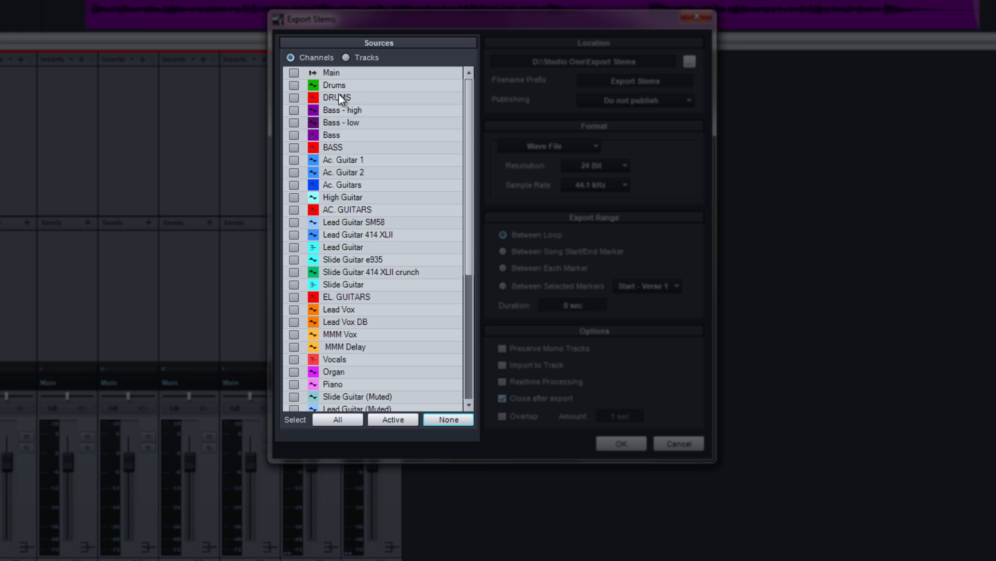
mouse_move(322, 150)
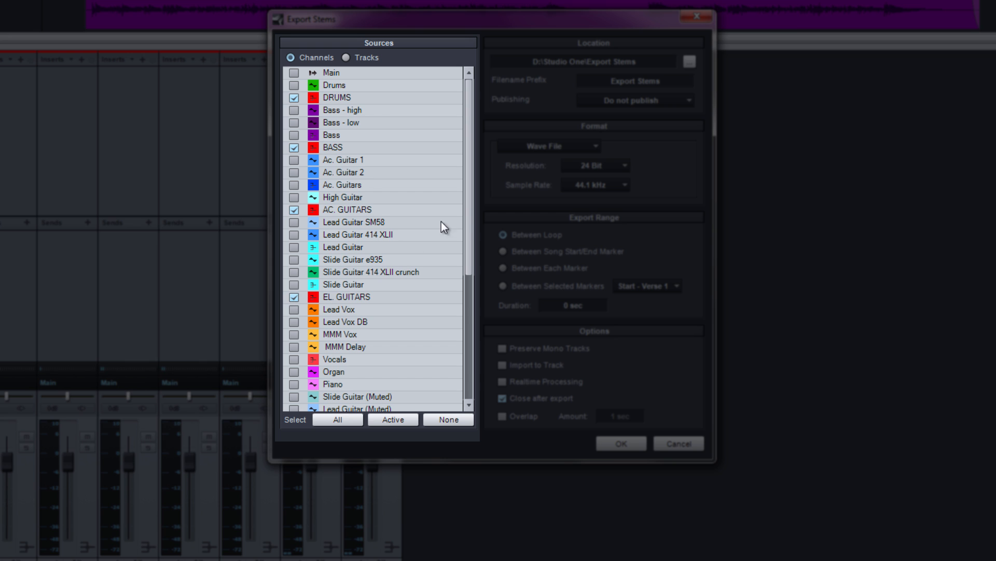
scroll(down, 3)
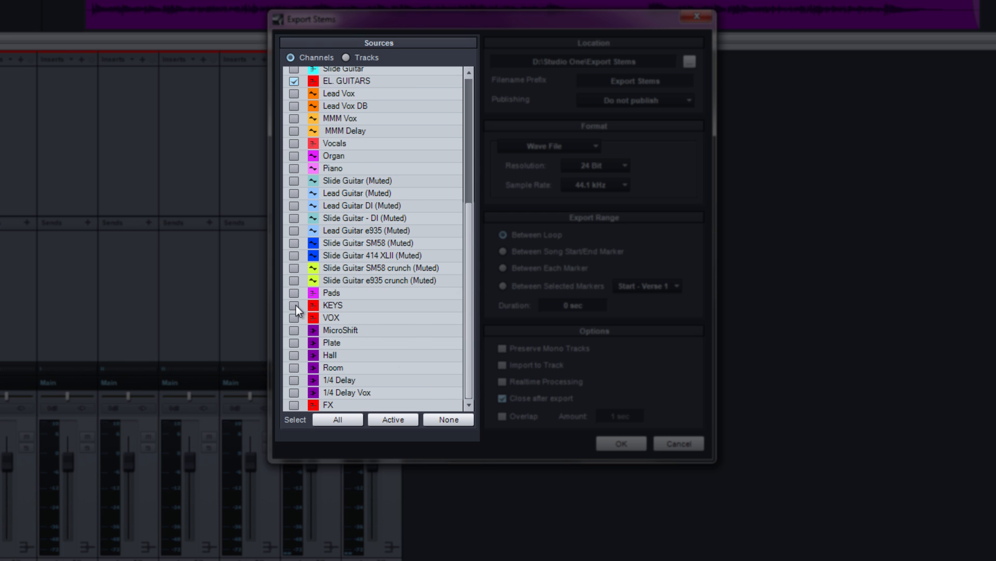
click(294, 305)
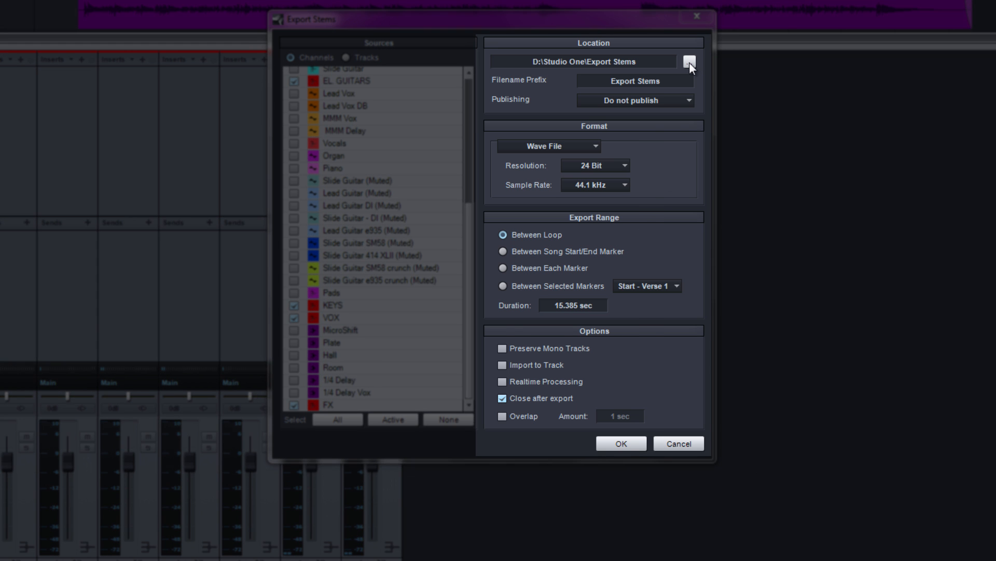
click(688, 61)
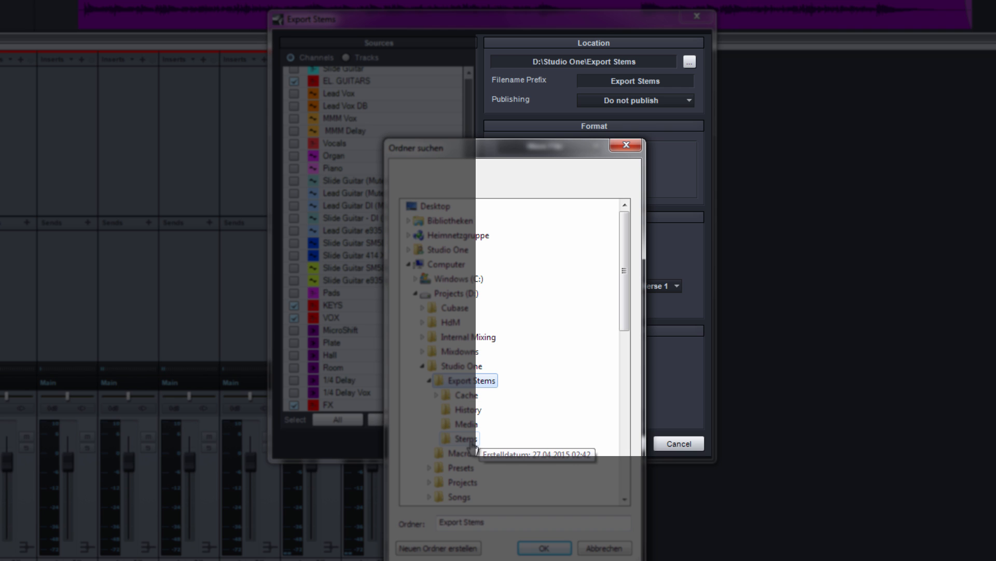
Choose Export Stems > Stems as the destination folder.
click(543, 547)
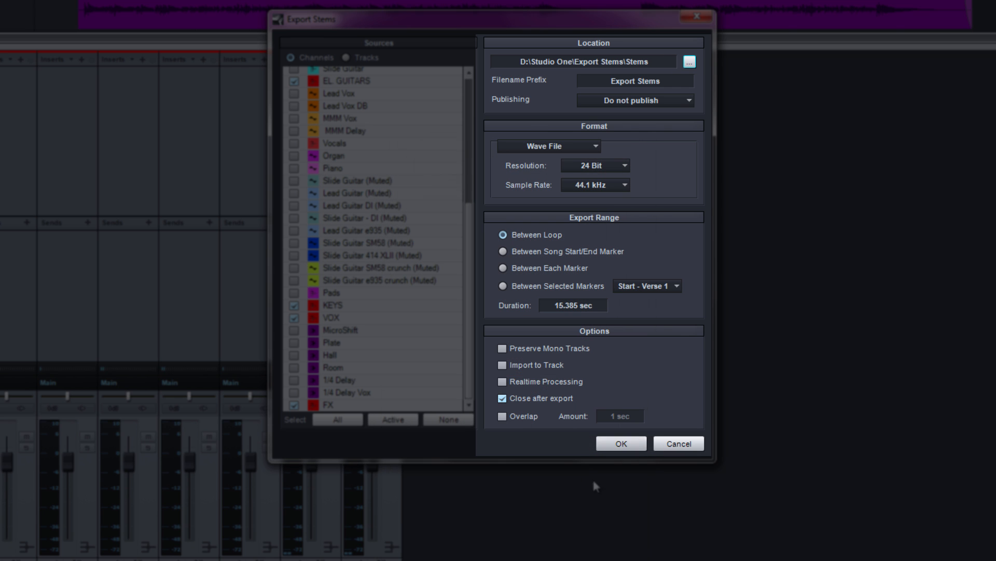
mouse_move(673, 207)
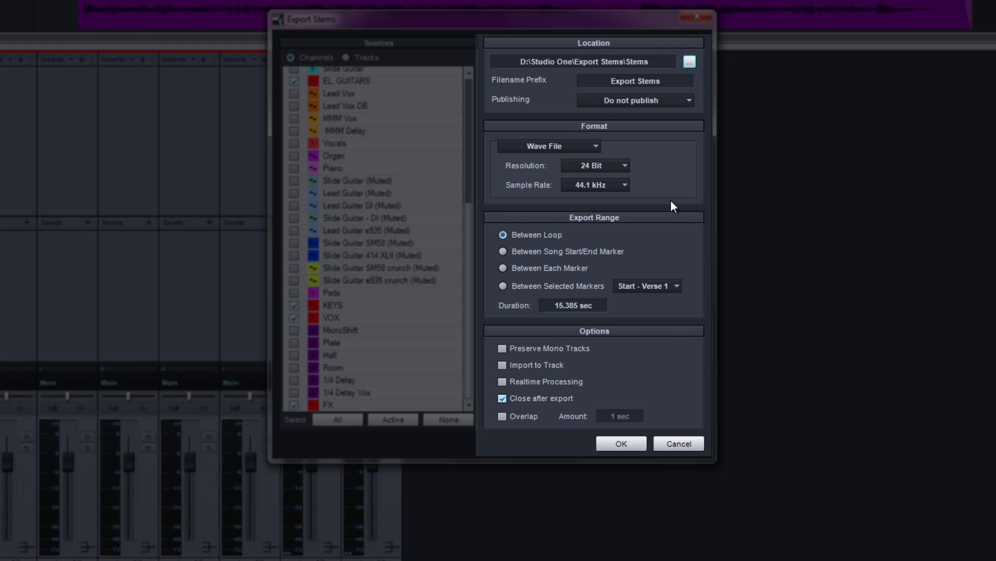
mouse_move(624, 96)
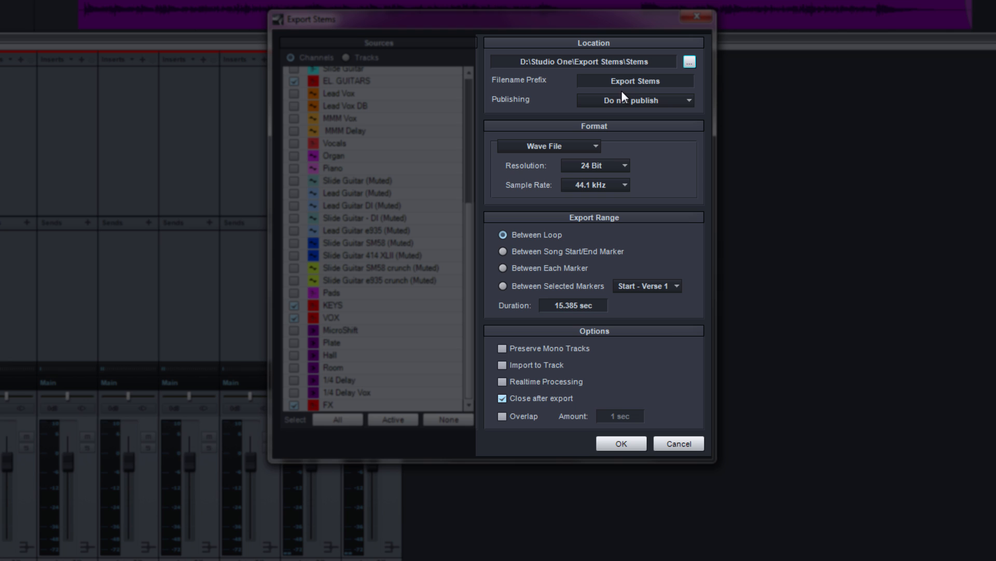
mouse_move(640, 107)
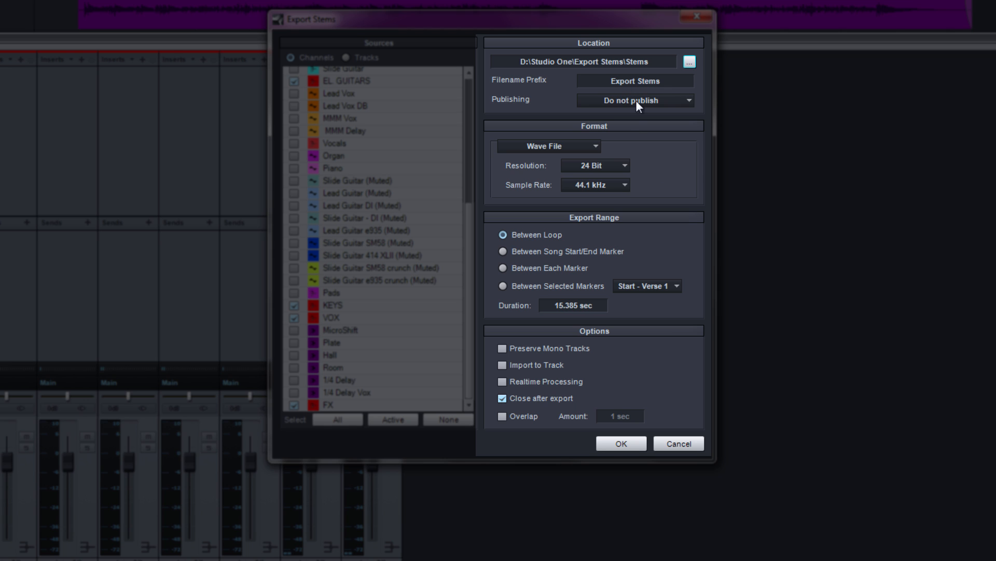
Replace the 'Export Stems' filename prefix with 'Test'.
double_click(634, 80)
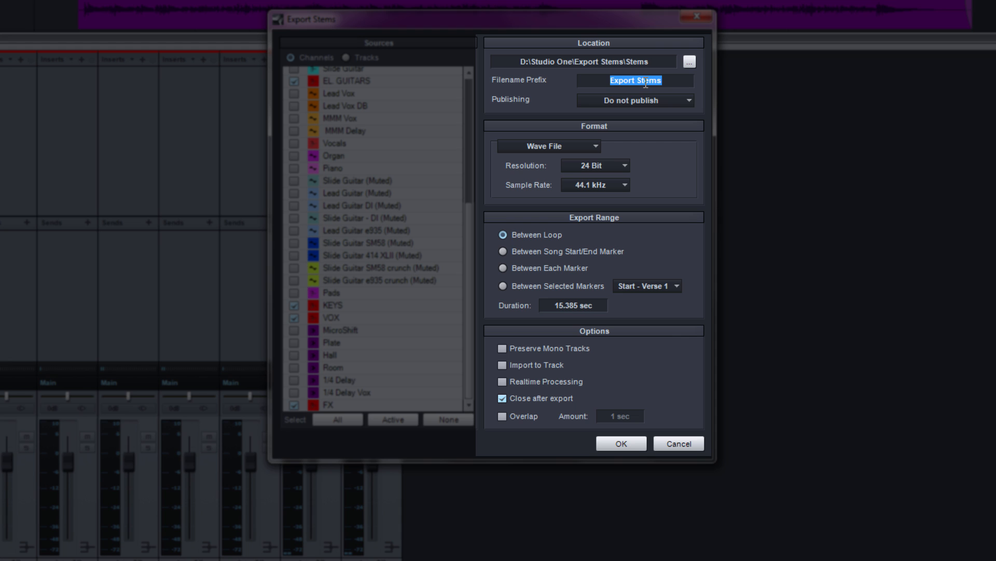
text(T)
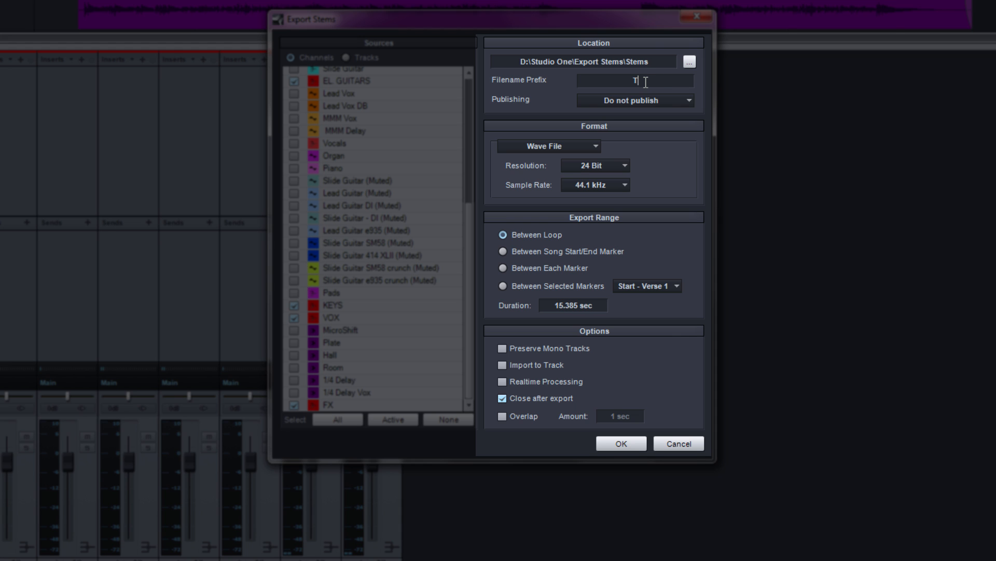
text(est)
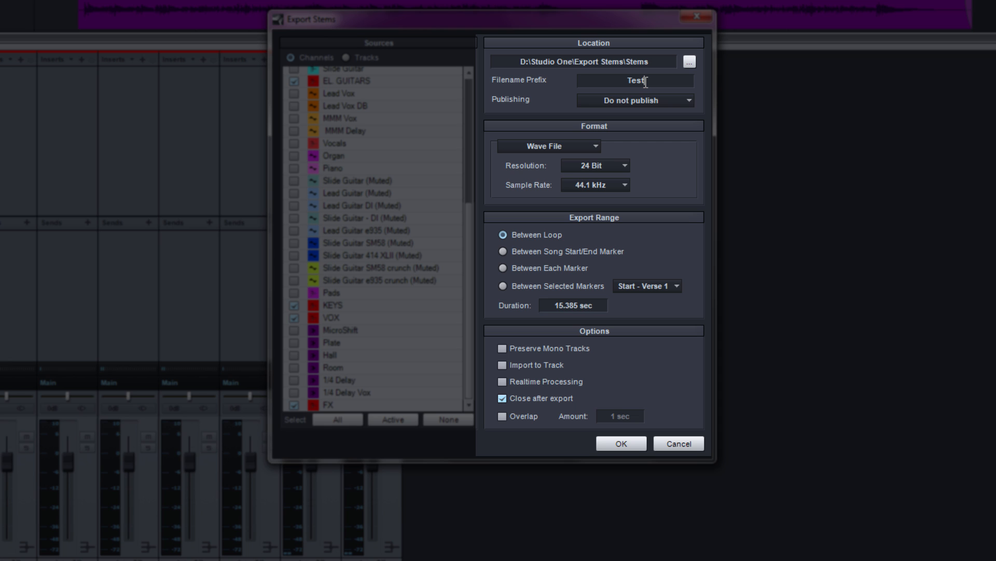
mouse_move(672, 163)
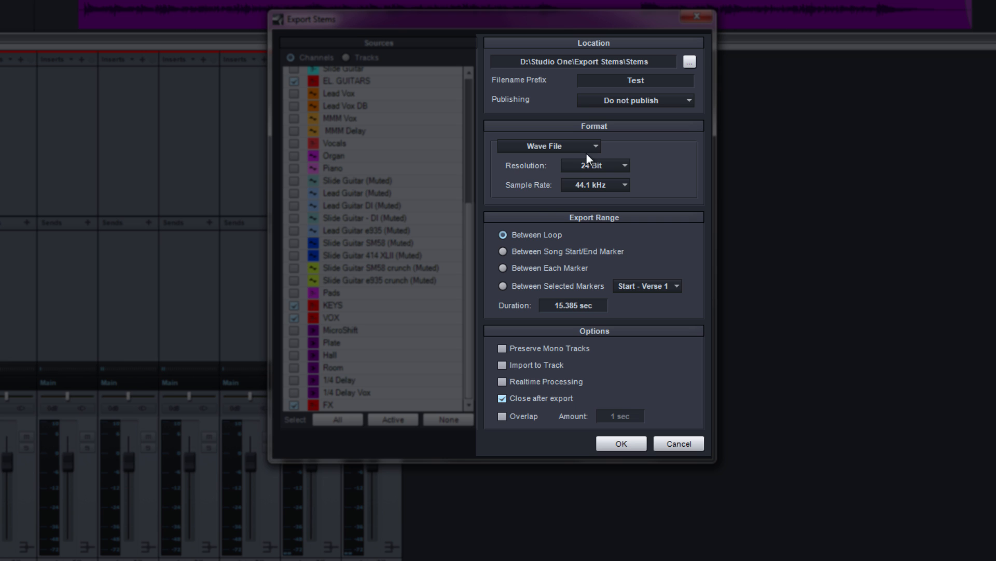
click(548, 145)
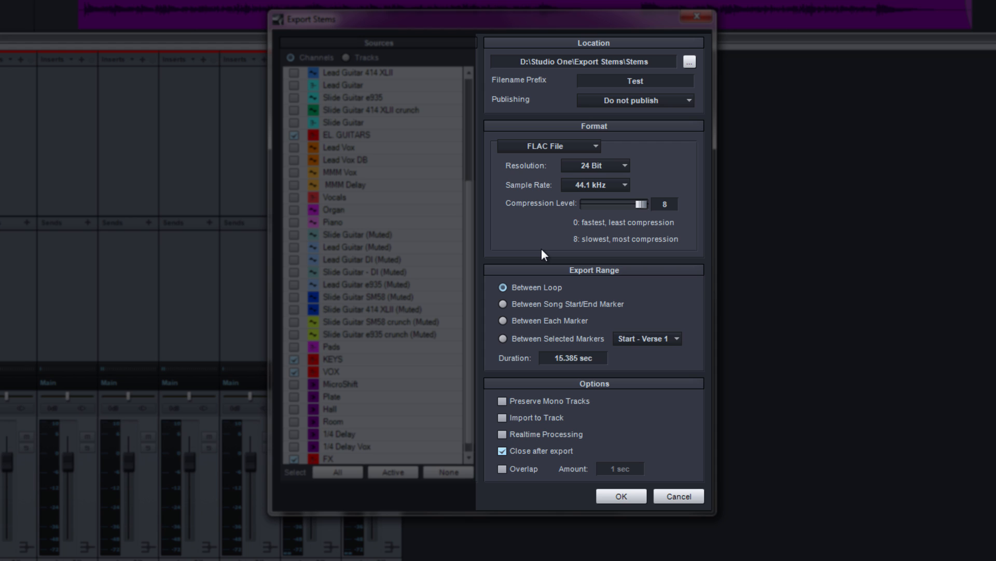
mouse_move(640, 246)
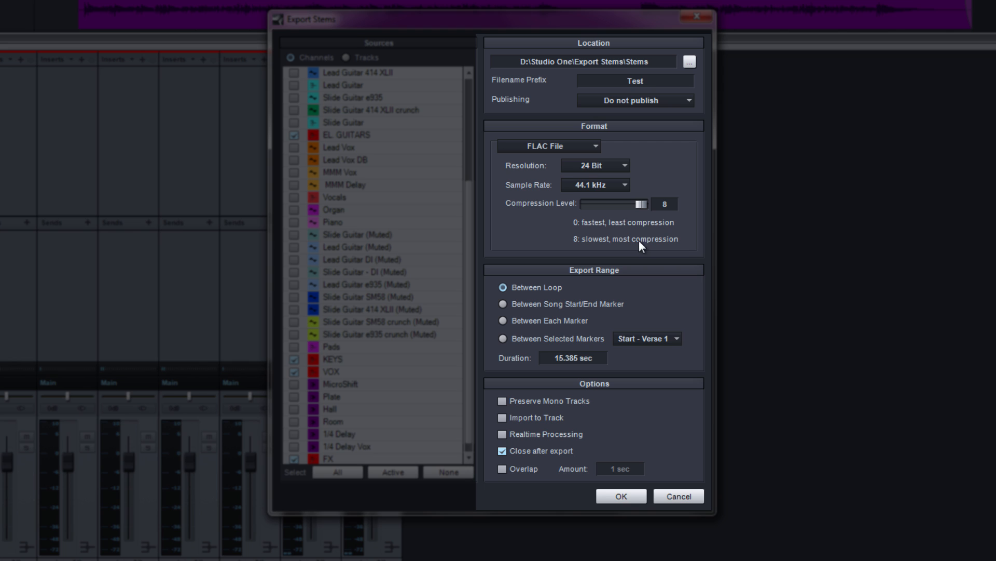
mouse_move(525, 190)
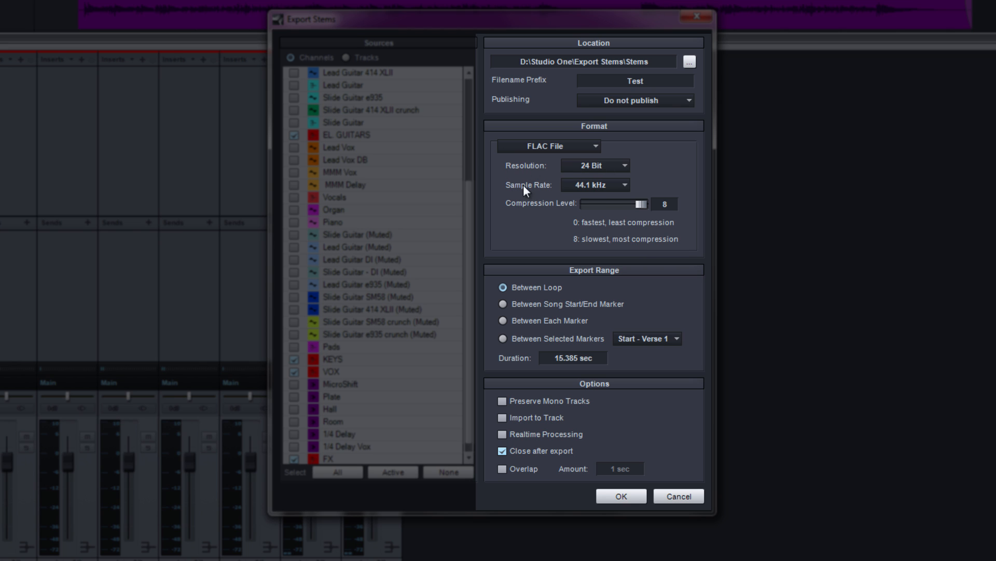
mouse_move(586, 272)
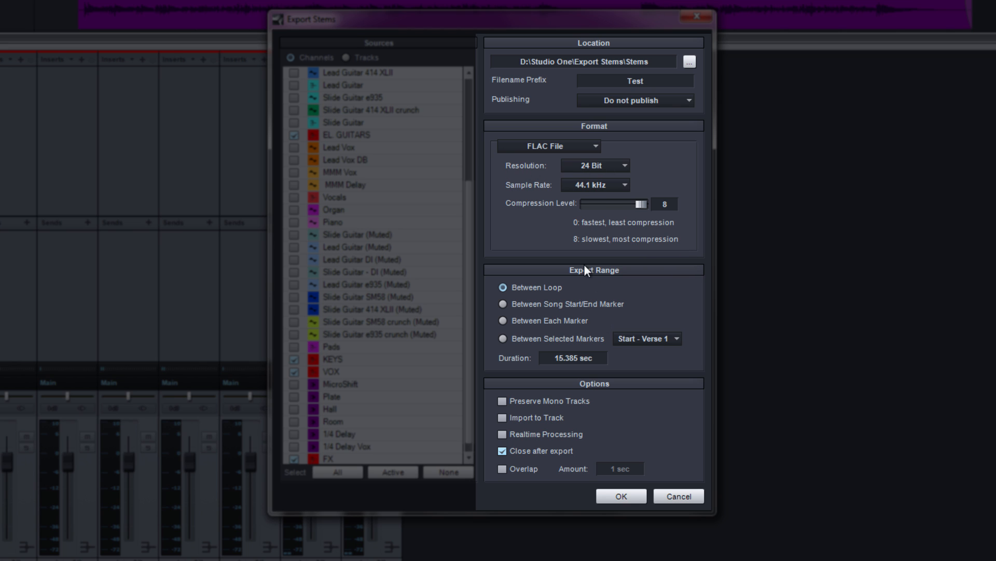
mouse_move(550, 306)
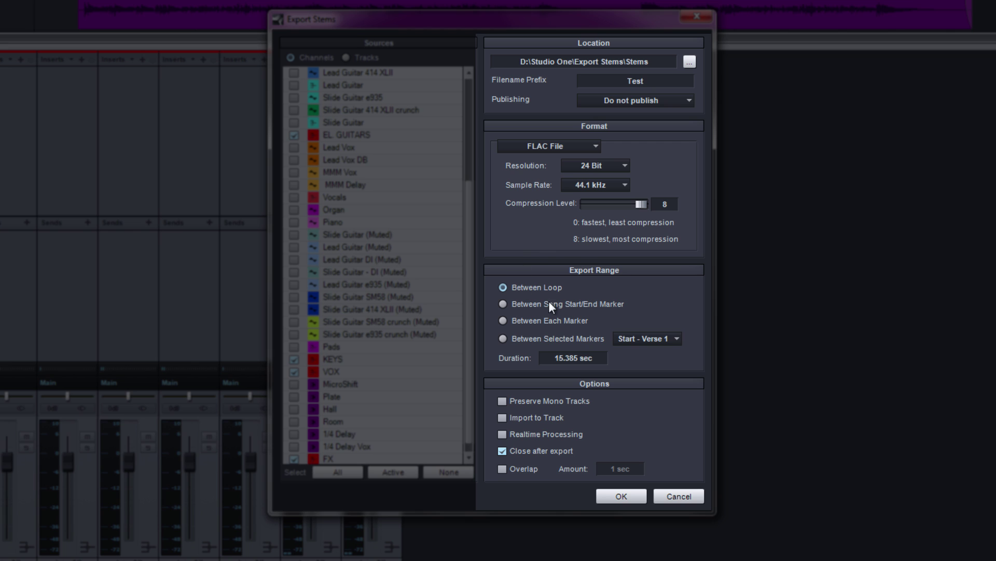
mouse_move(552, 306)
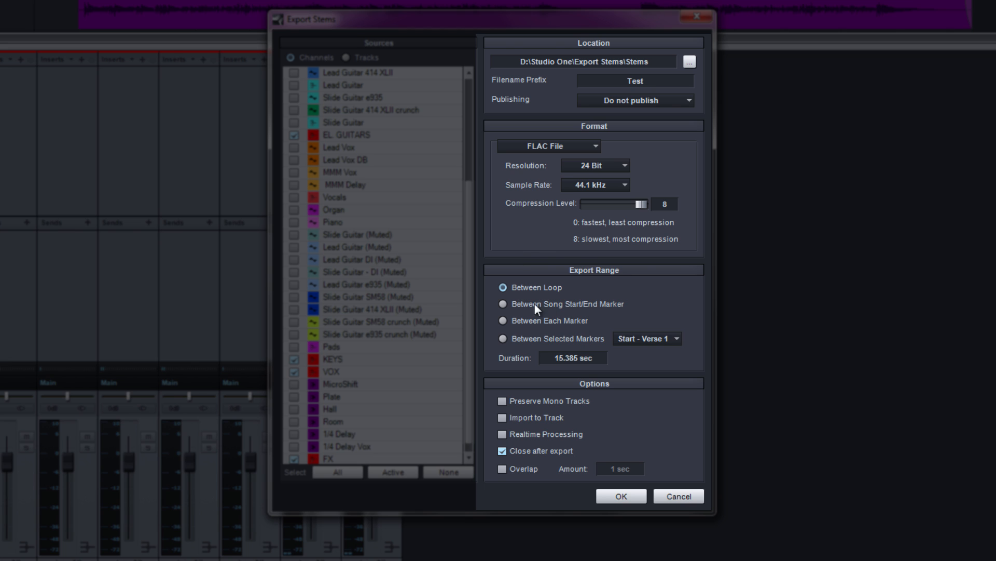
mouse_move(388, 143)
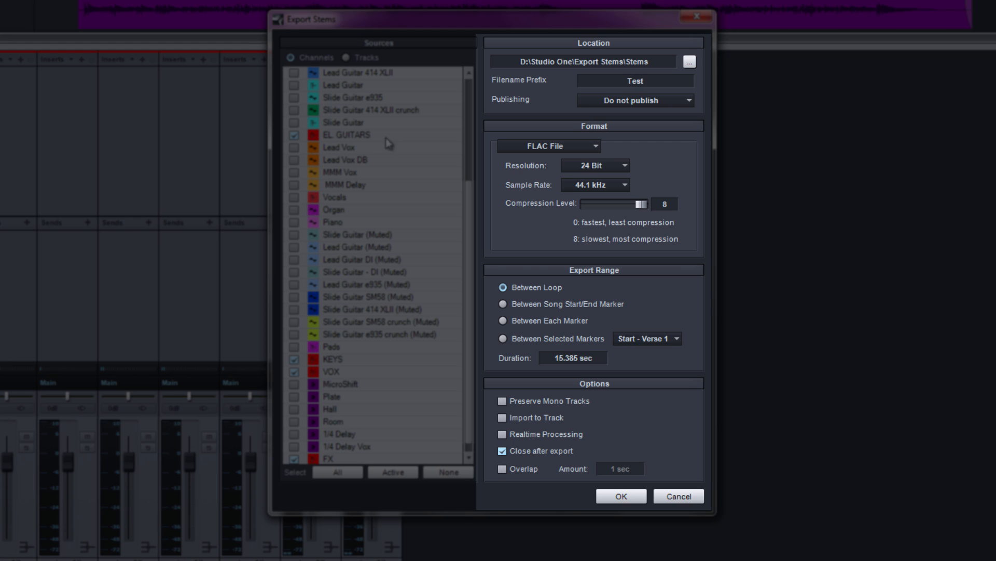
mouse_move(389, 143)
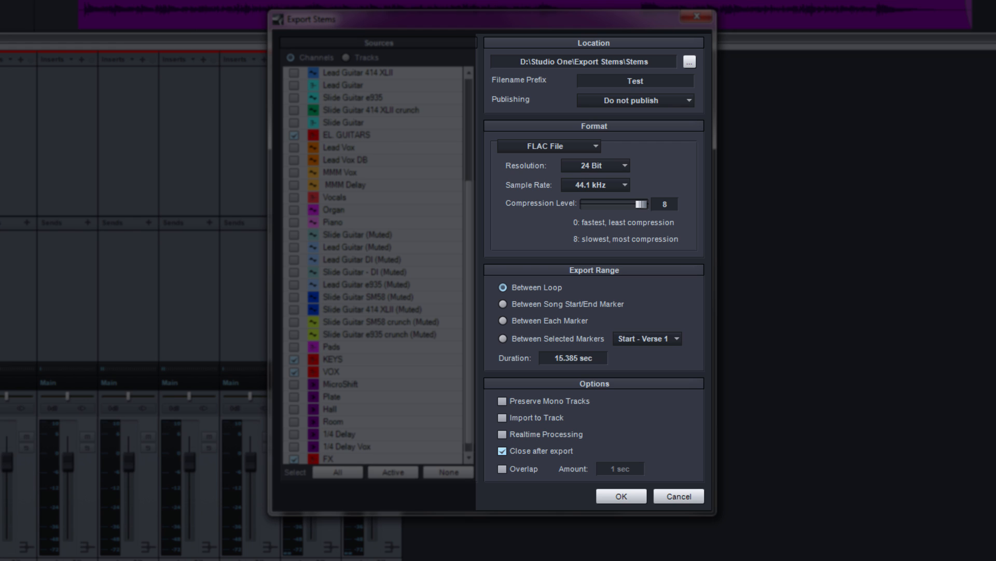
mouse_move(545, 315)
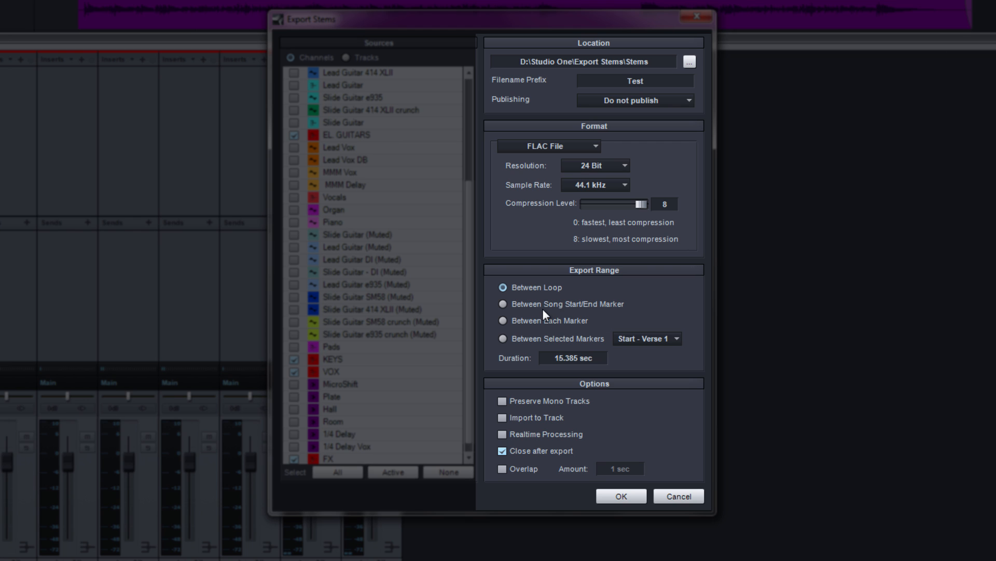
Set the export range to Between Song Start/End Marker (2:30.120 min).
click(503, 304)
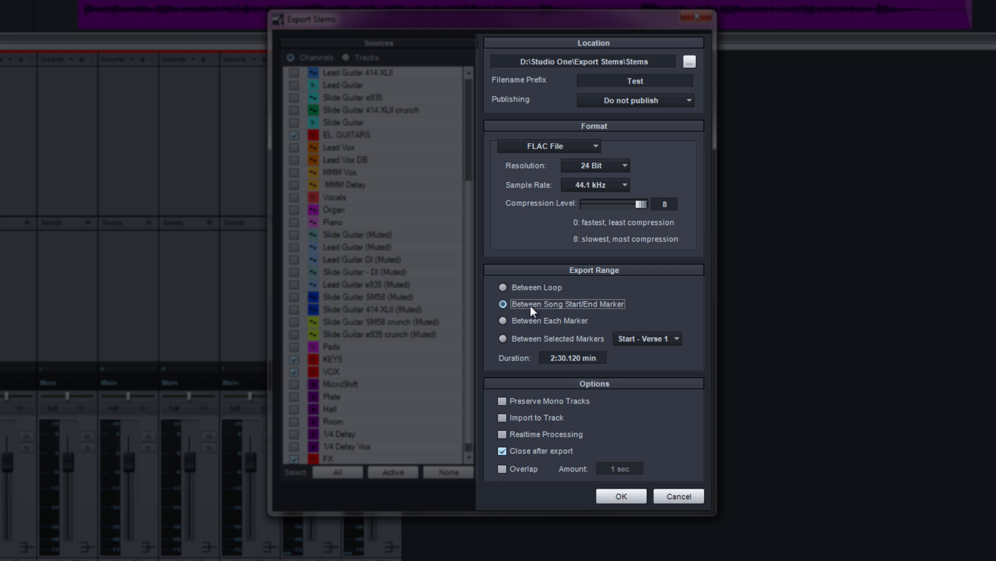
mouse_move(665, 307)
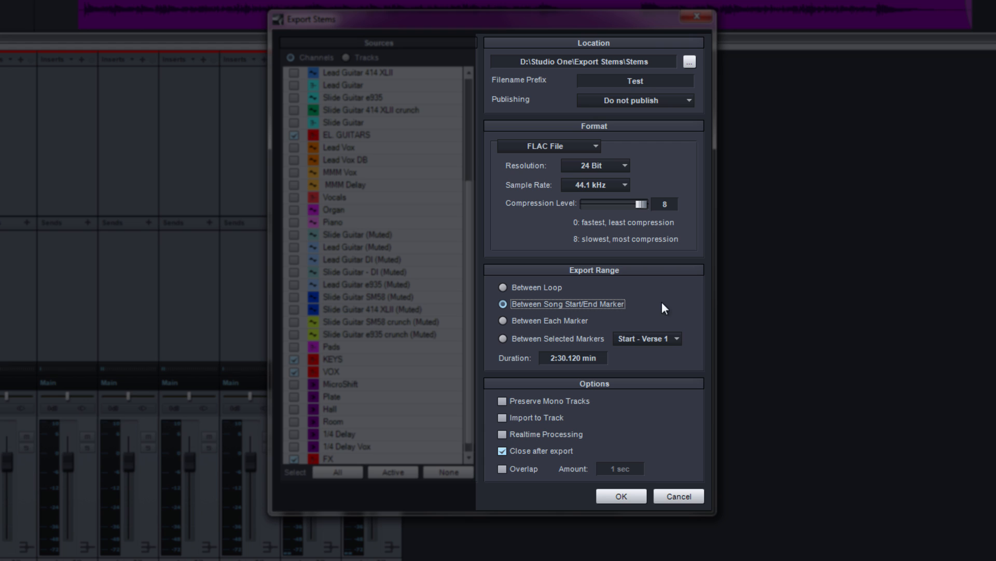
mouse_move(533, 323)
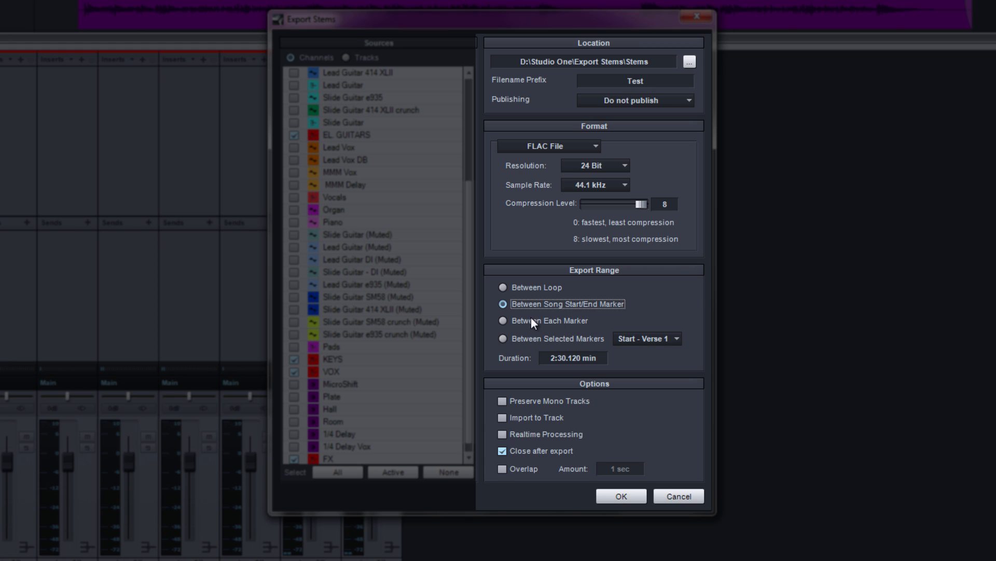
mouse_move(564, 342)
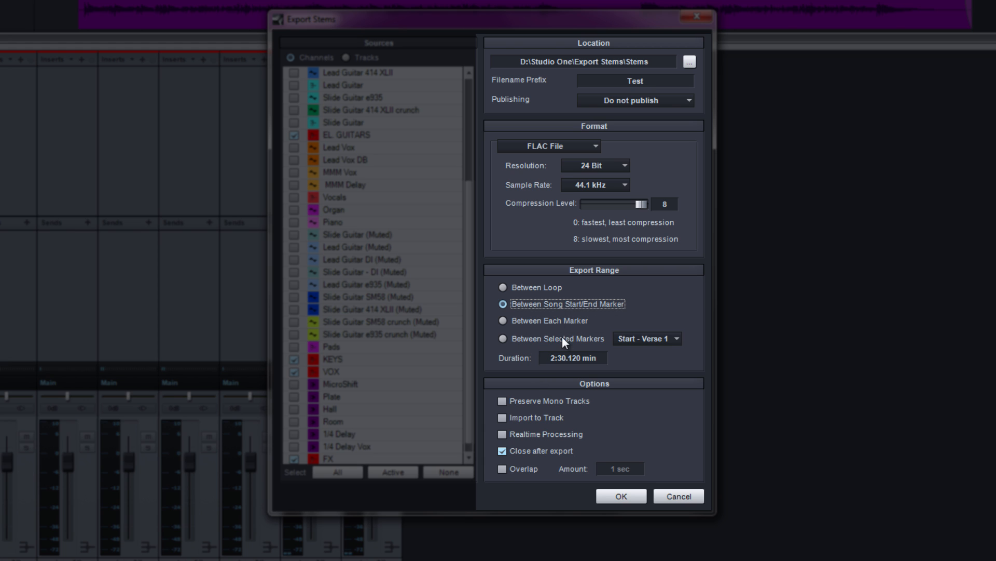
mouse_move(651, 418)
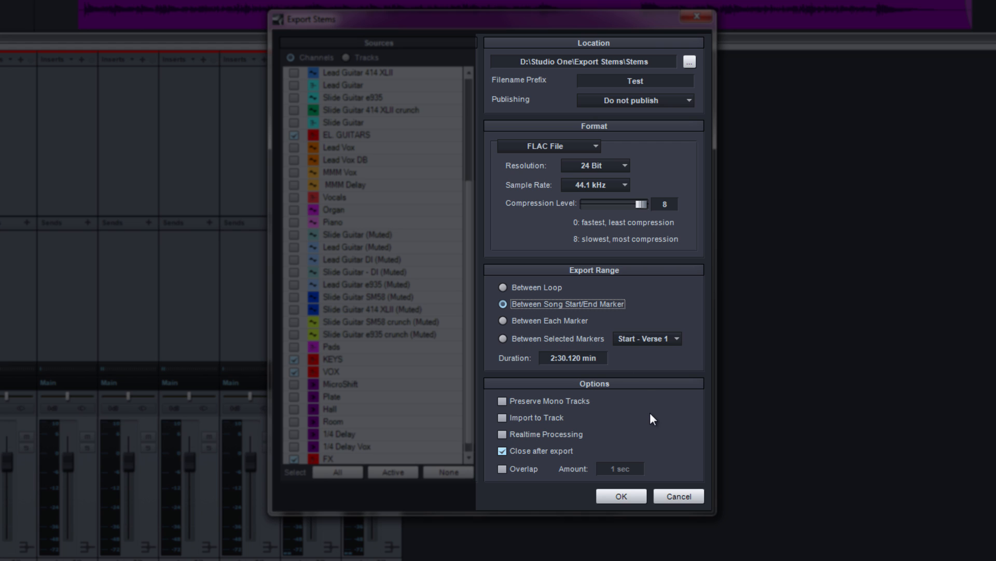
mouse_move(533, 387)
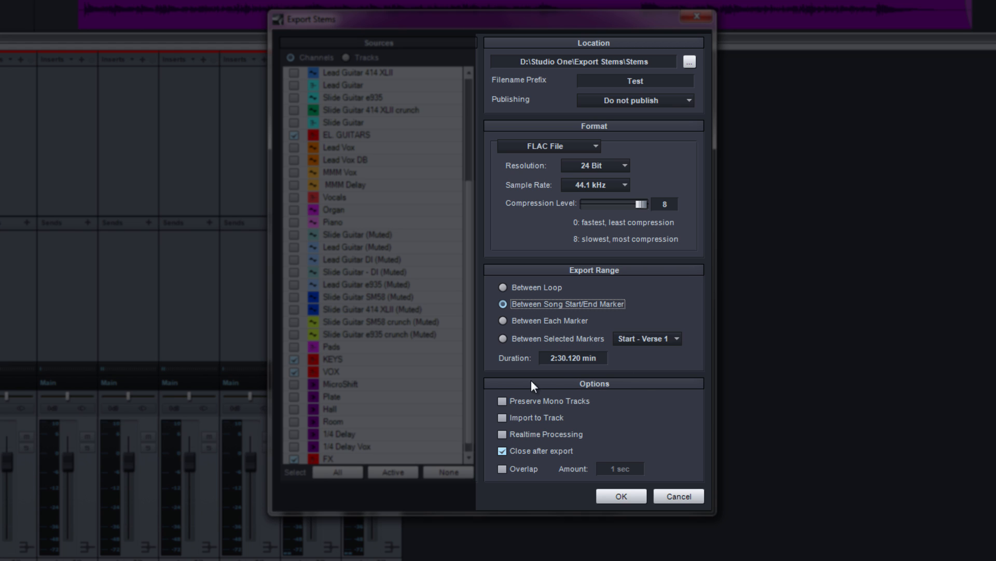
mouse_move(602, 413)
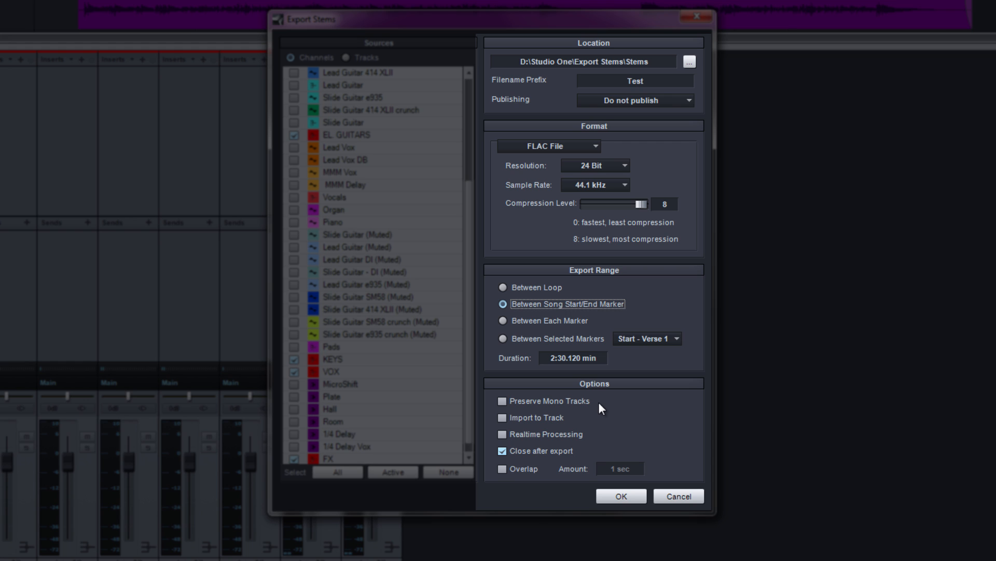
mouse_move(558, 426)
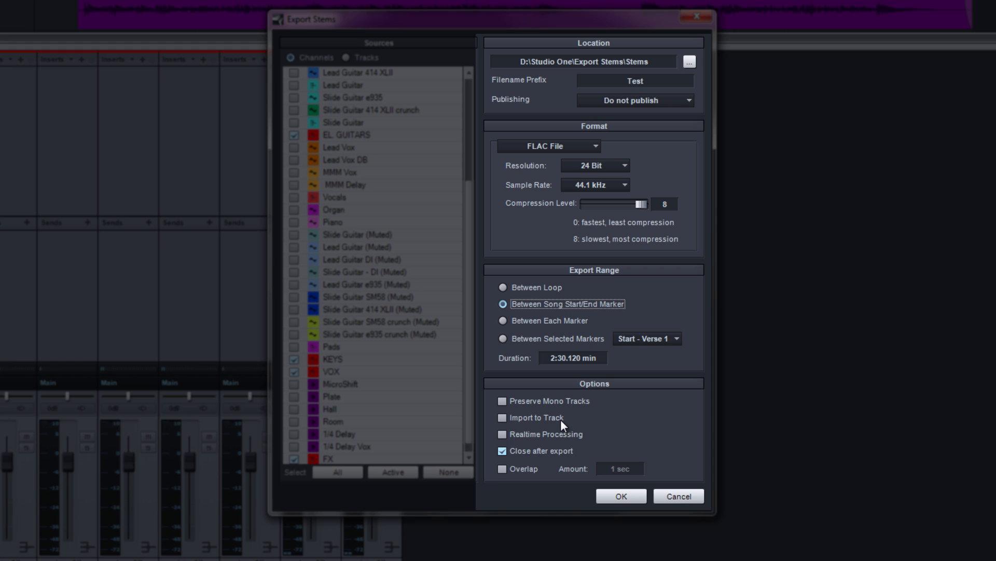
mouse_move(604, 436)
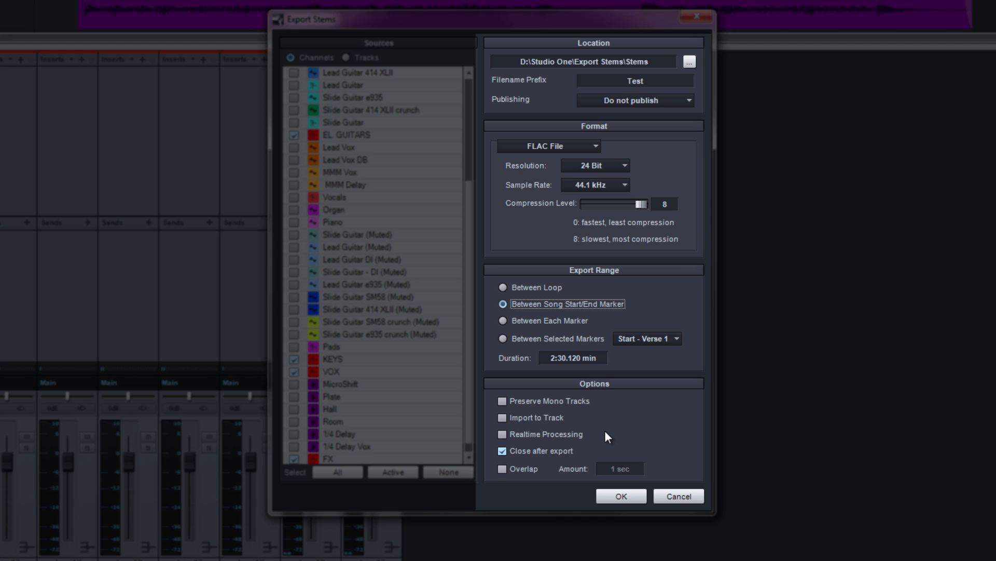
mouse_move(548, 458)
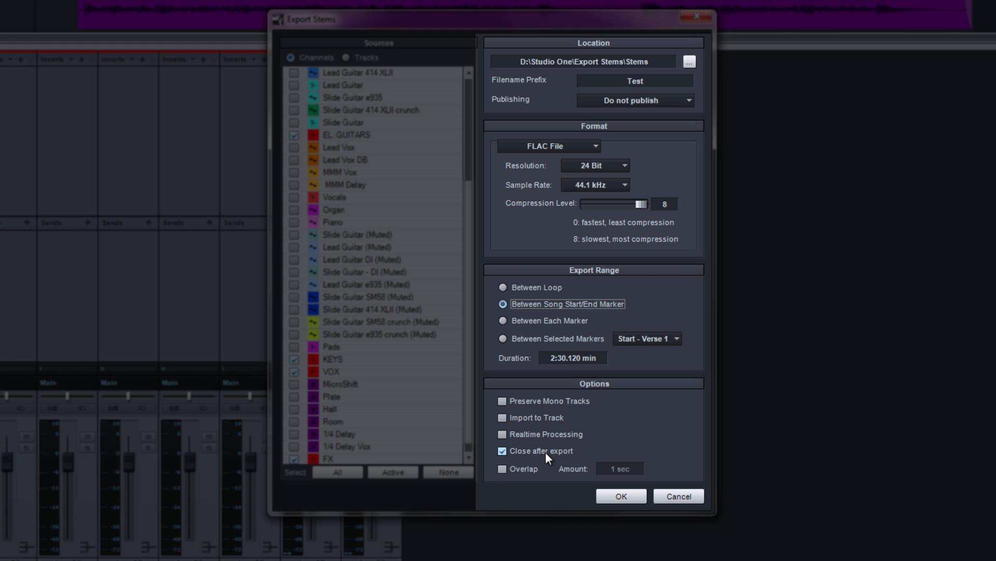
mouse_move(530, 481)
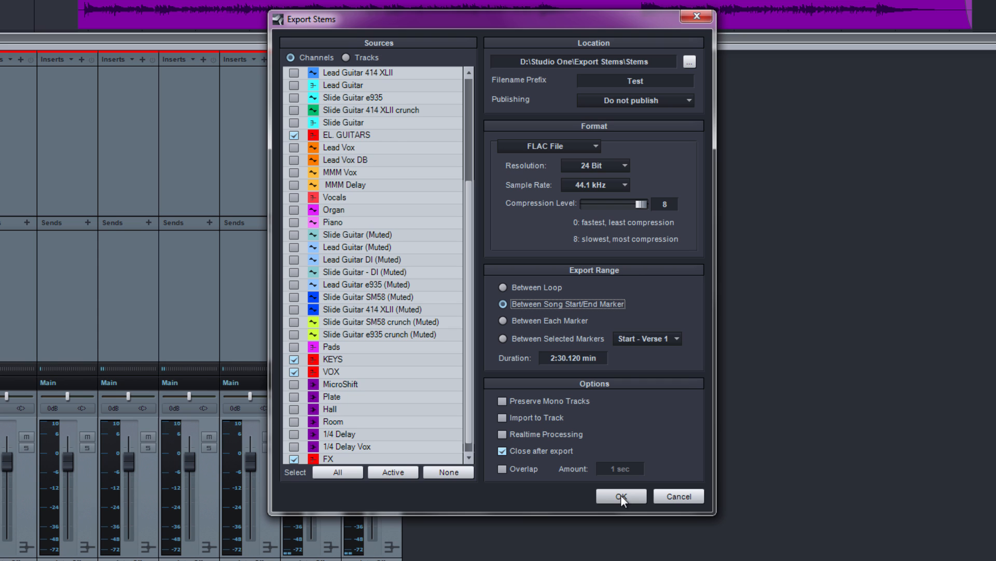
Export the seven Test-prefixed bus stems into the Stems folder.
click(620, 495)
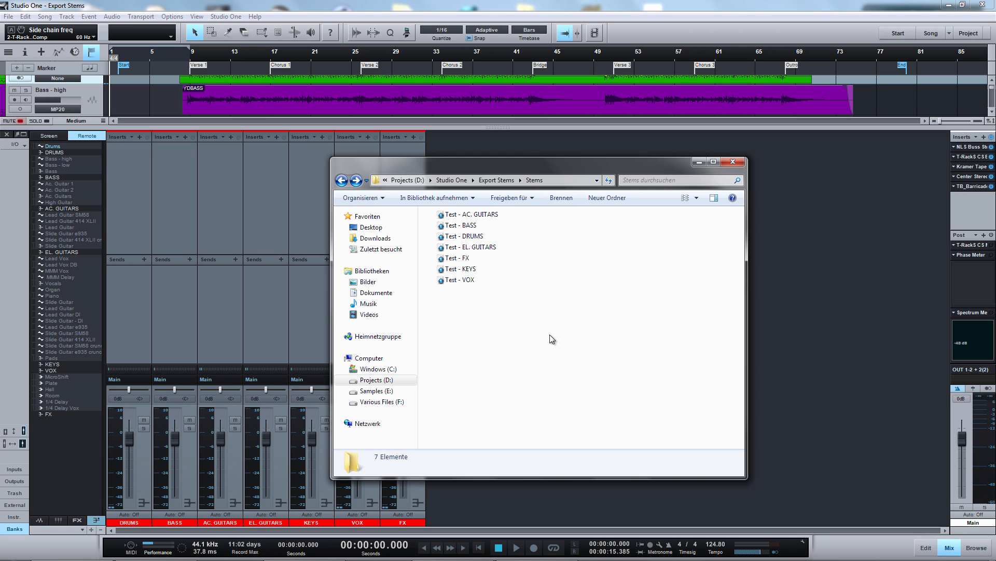
mouse_move(666, 305)
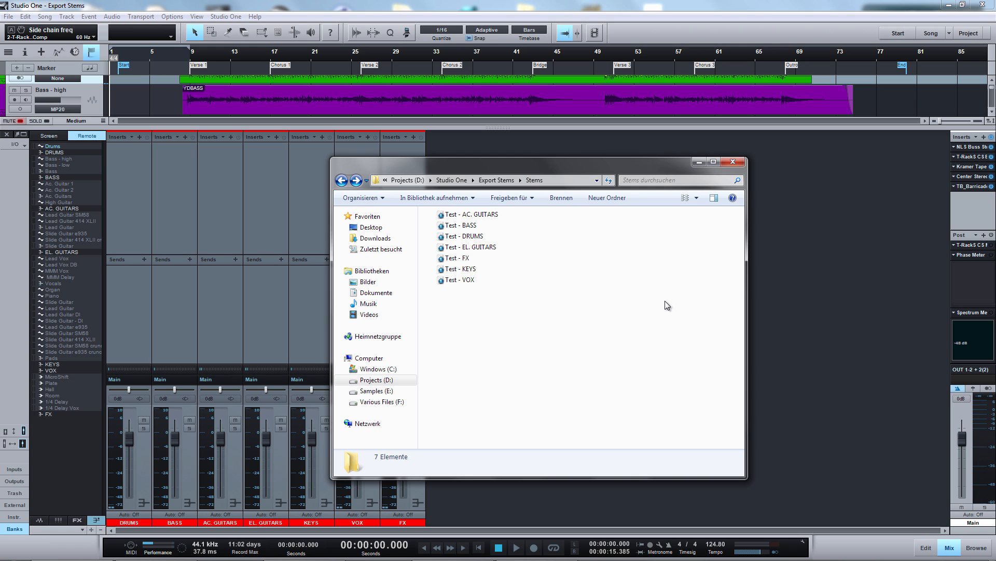
Close the Stems Explorer window to return to the mixer.
click(733, 161)
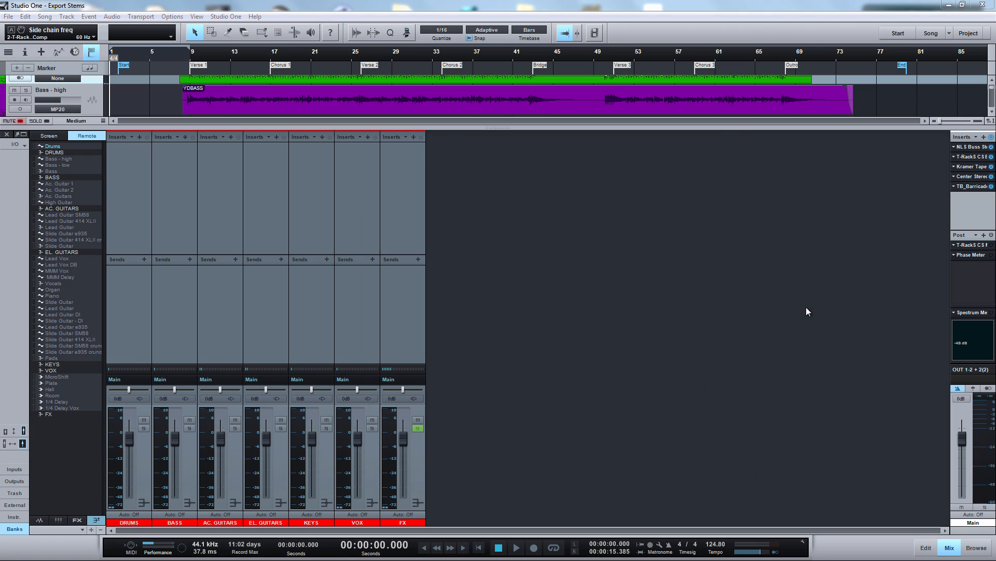
mouse_move(976, 215)
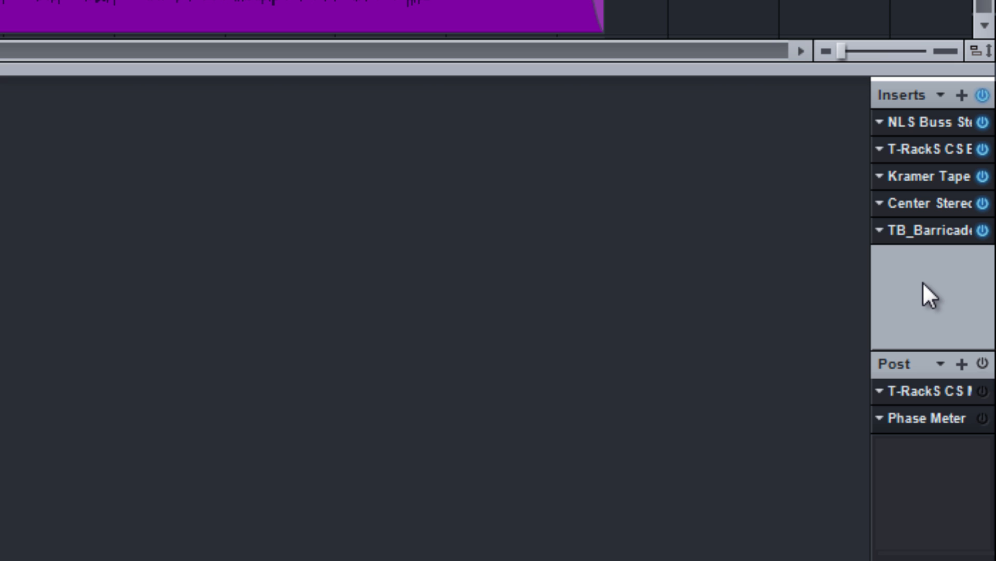
mouse_move(918, 168)
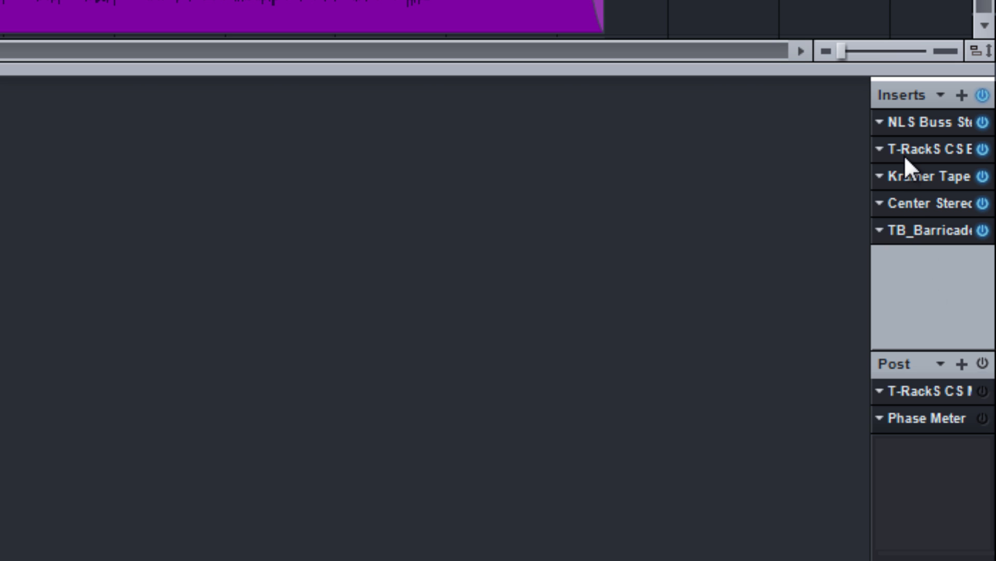
Store the master bus FX chain as preset 'Export Stems' with description 'master bus'.
click(941, 95)
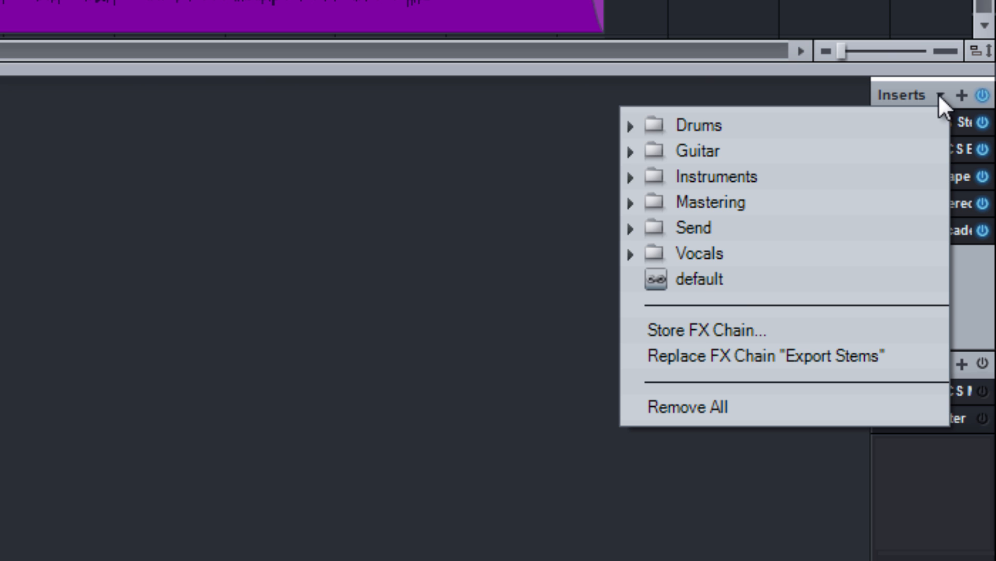
mouse_move(787, 331)
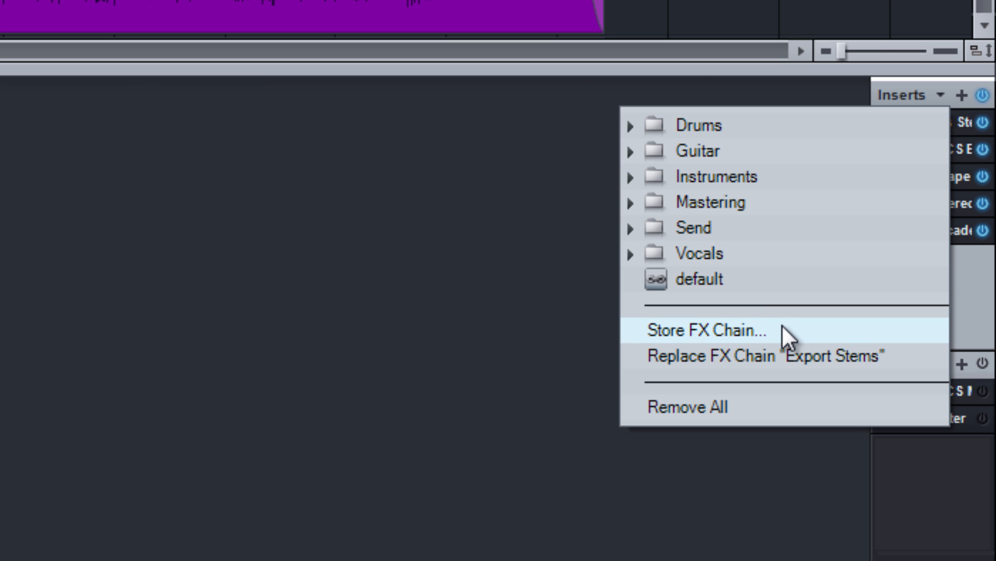
click(701, 329)
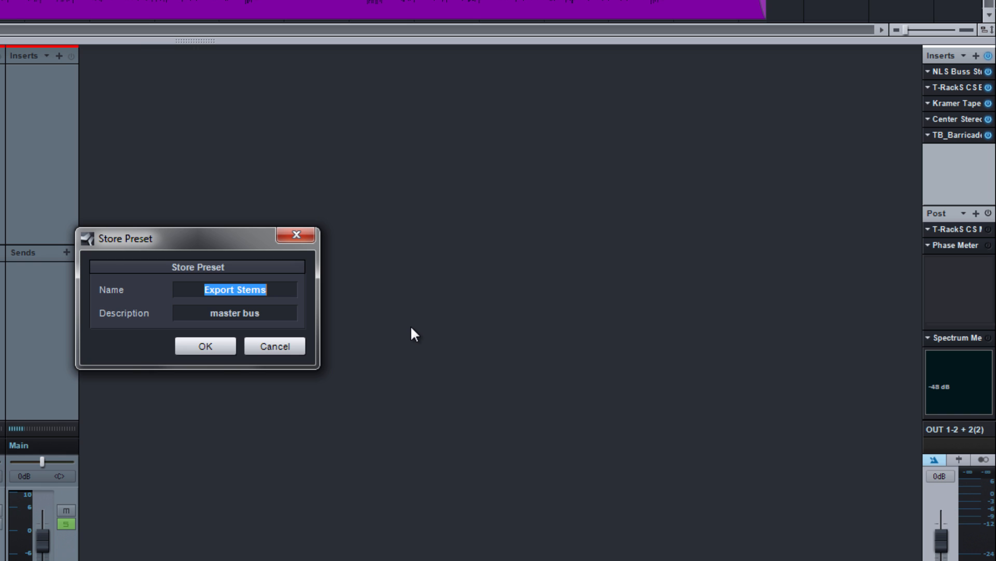
mouse_move(295, 329)
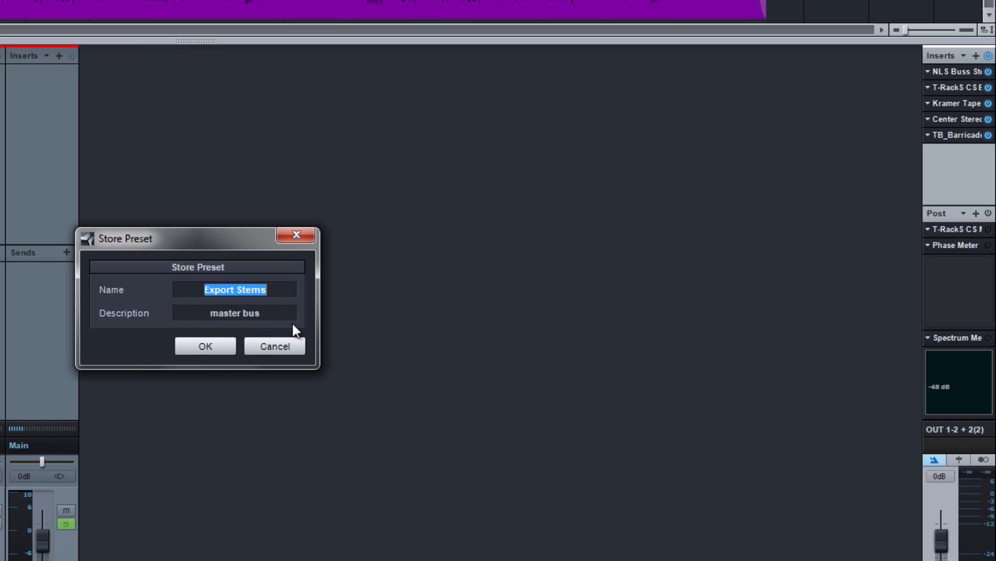
click(205, 346)
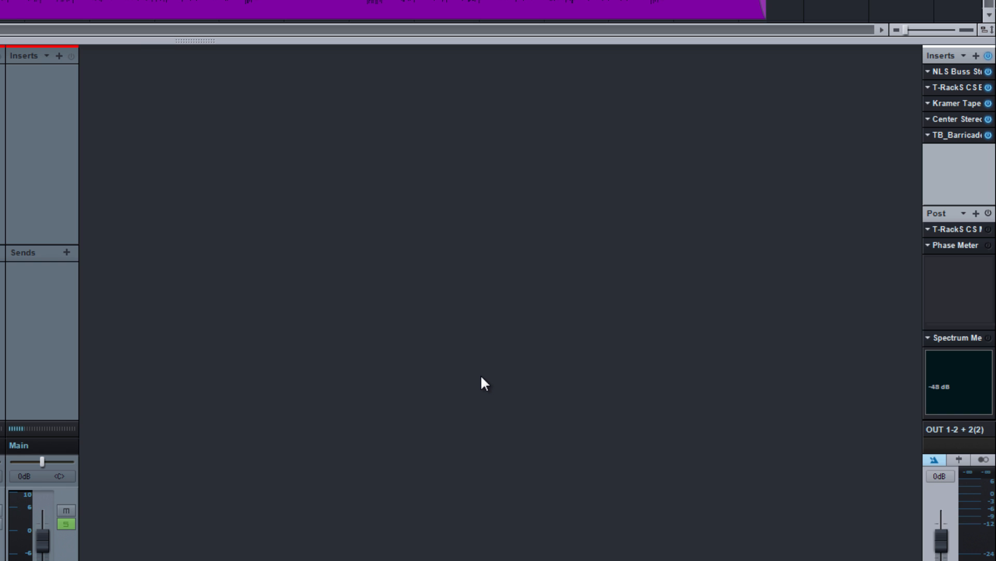